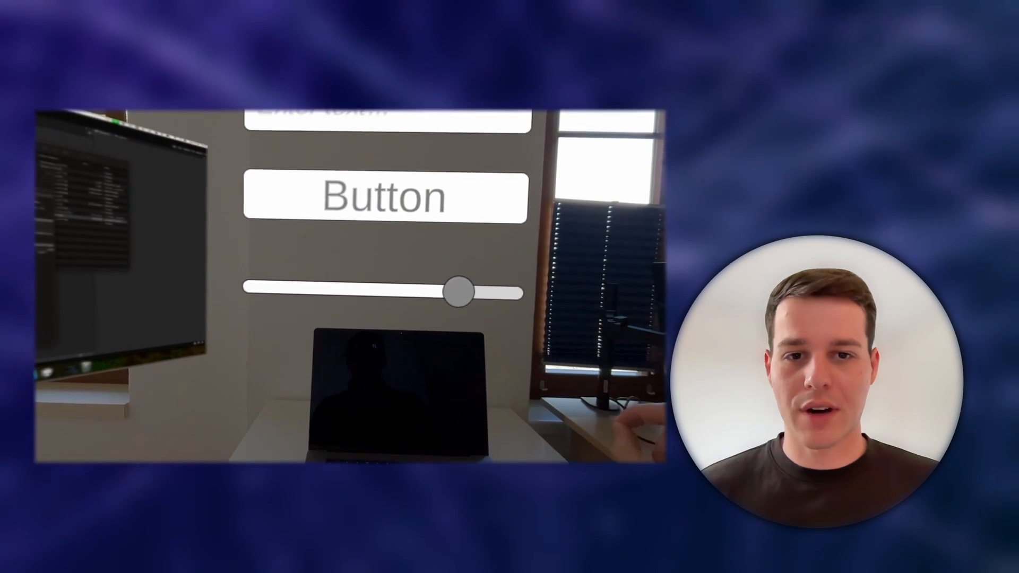
Record speech on the headset, stop it to see the Whisper transcription, then begin another recording
click(386, 129)
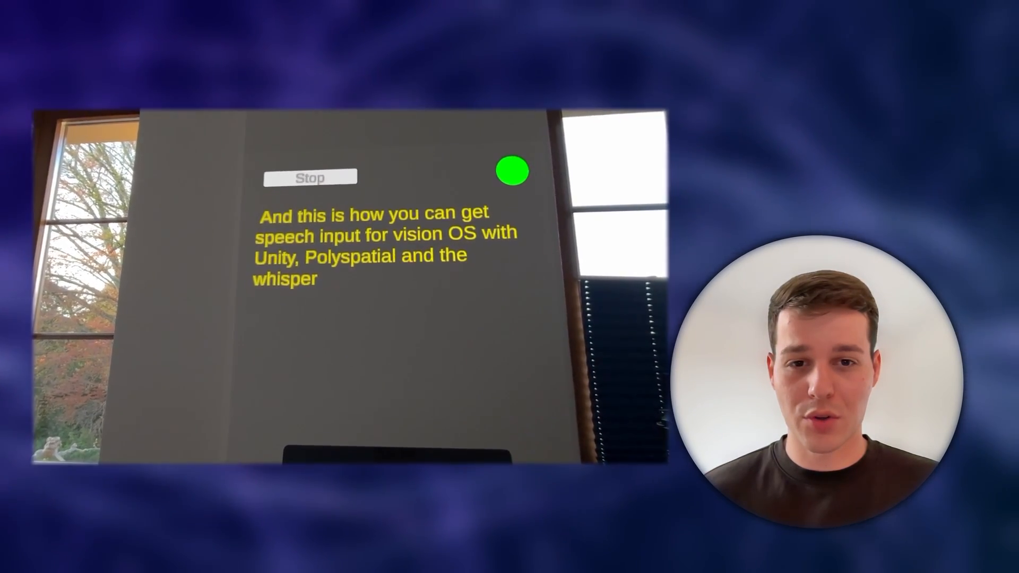
click(309, 177)
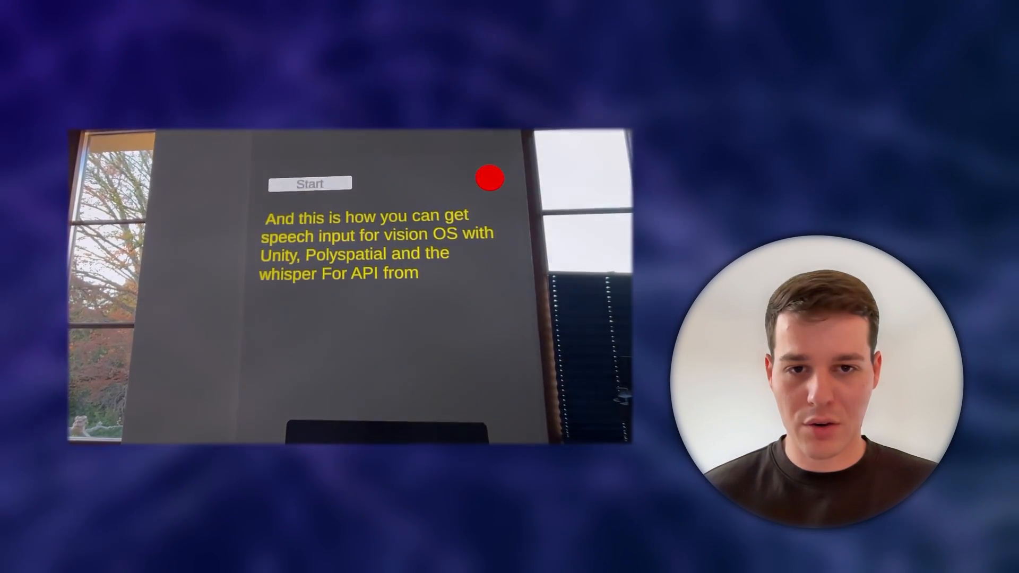
click(116, 9)
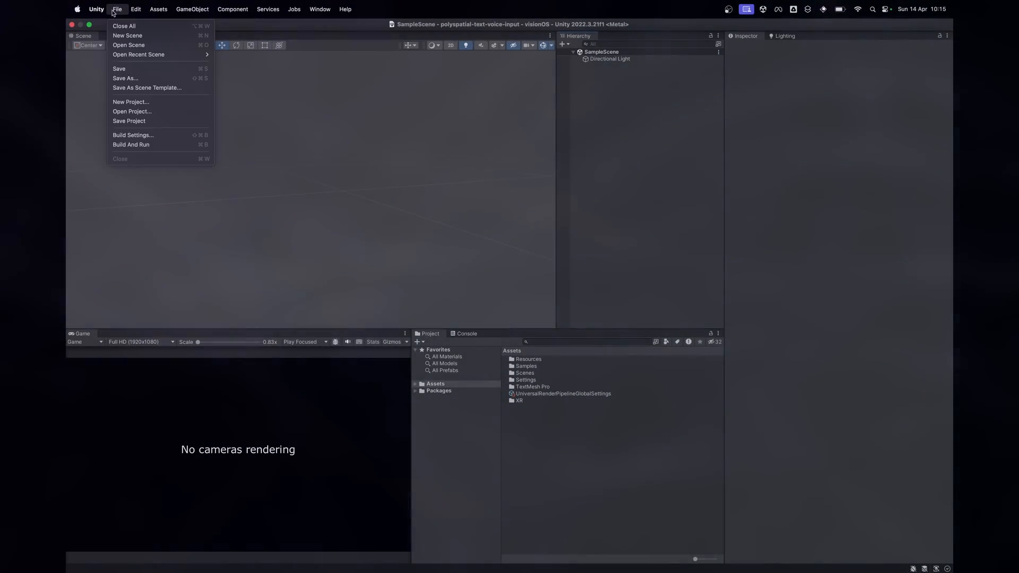
click(134, 135)
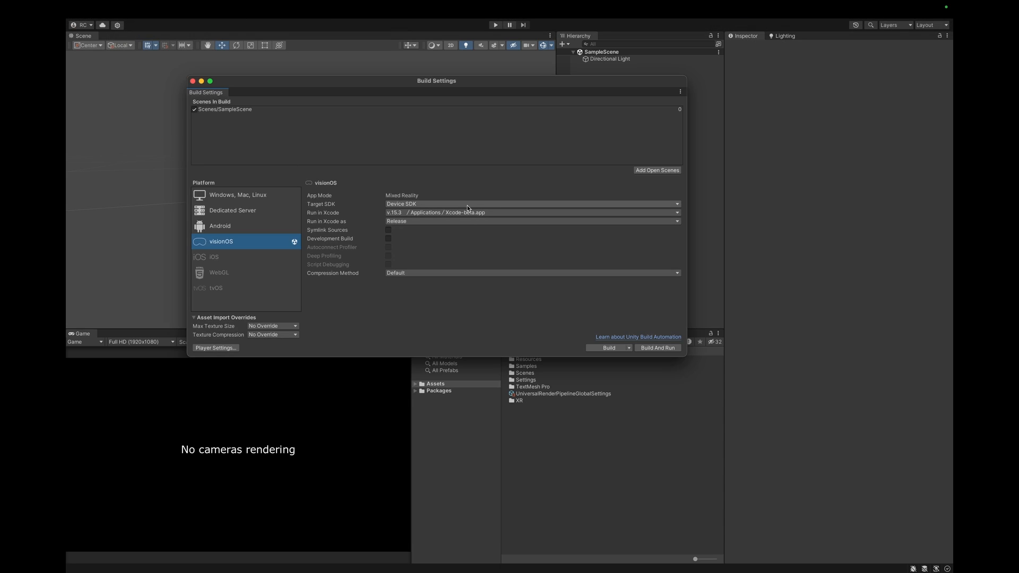
mouse_move(231, 355)
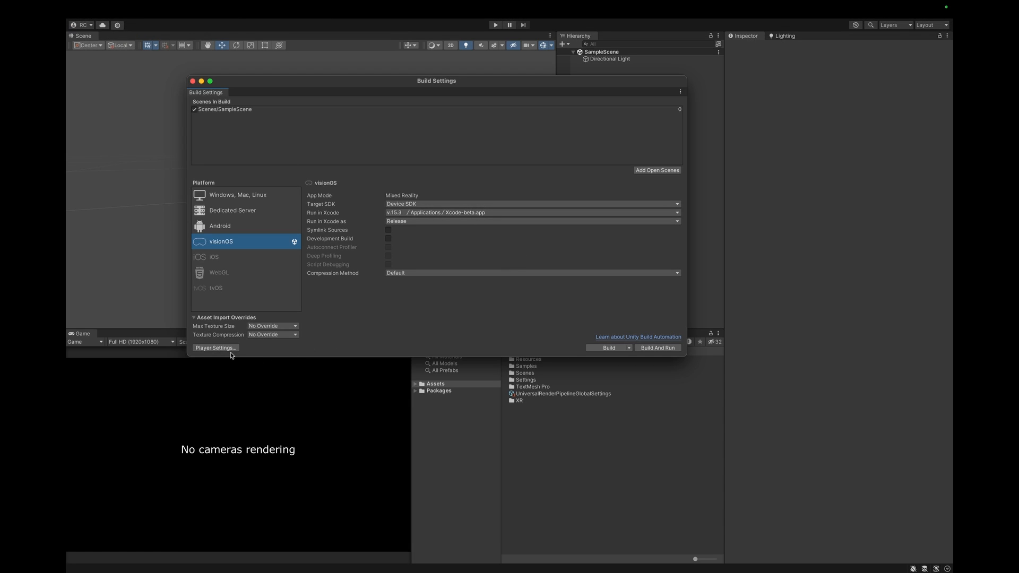
click(216, 348)
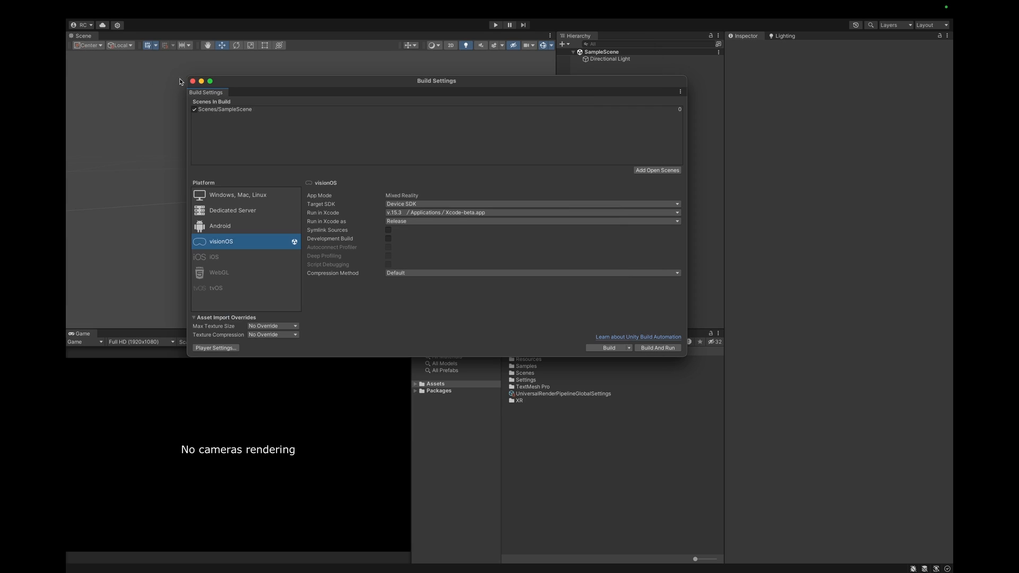
click(192, 80)
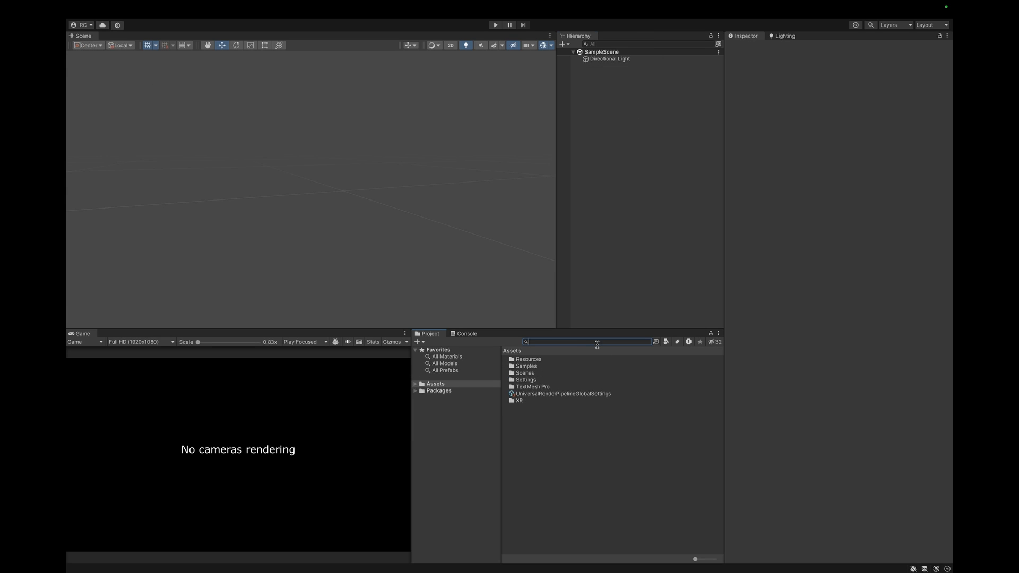
Bring SceneCamera from Assets into the scene and give a Volume Camera the Bounded window configuration
text(scene)
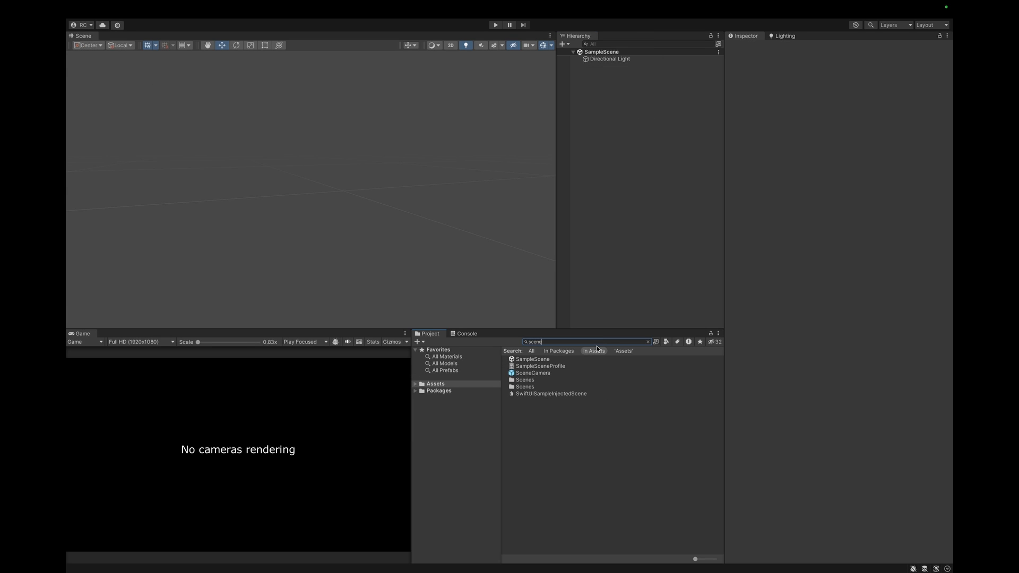
click(533, 373)
text(volum)
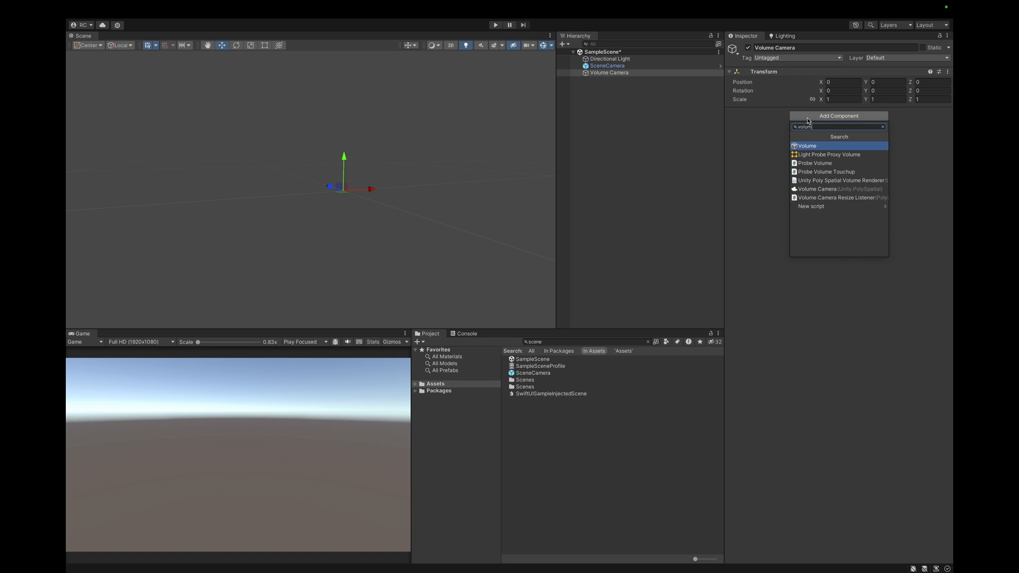
click(838, 189)
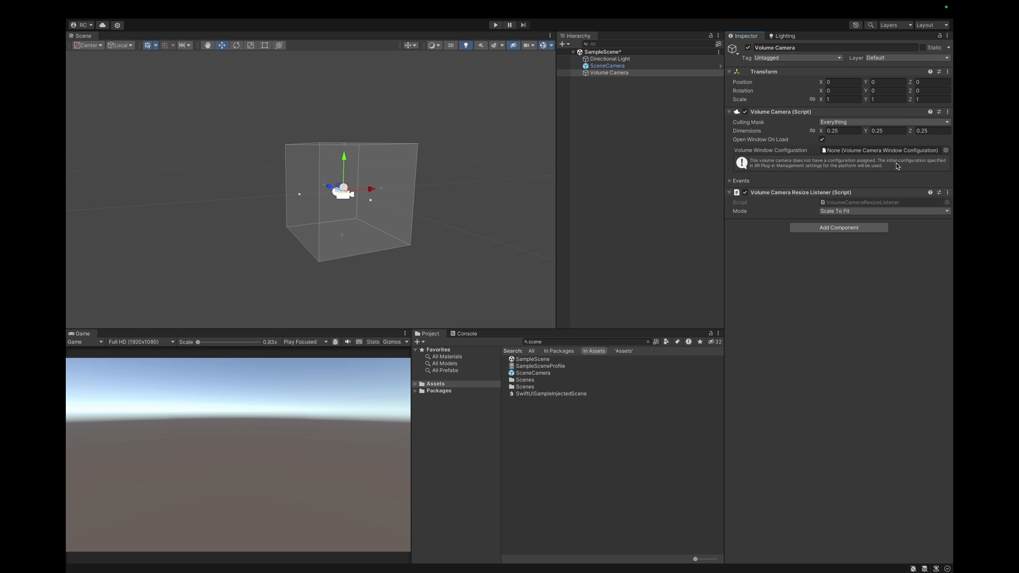
click(946, 150)
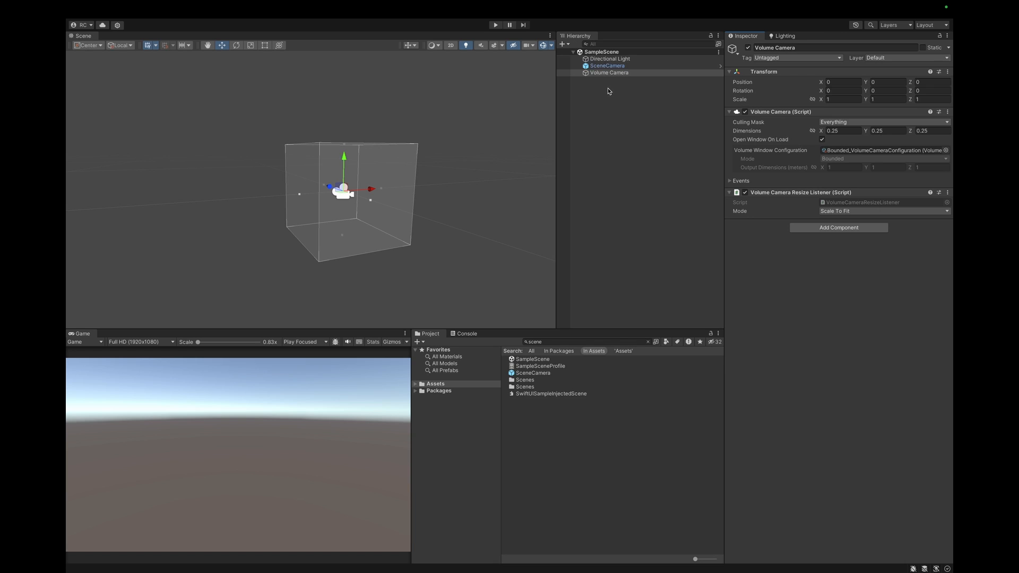
Add a UI Canvas, switch its EventSystem to InputSystemUIInputModule, and select the Canvas for world-space setup
right_click(607, 91)
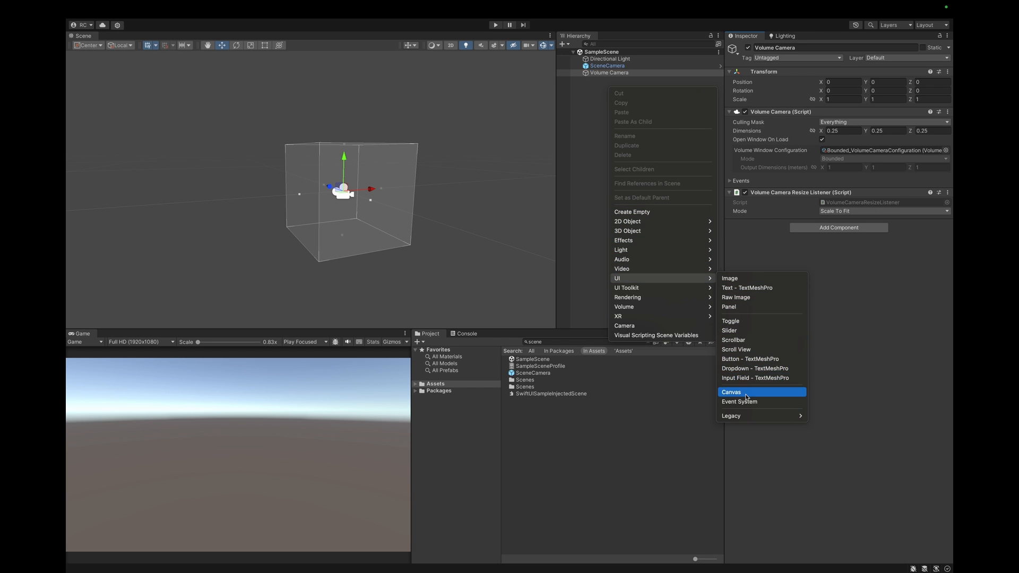
click(730, 392)
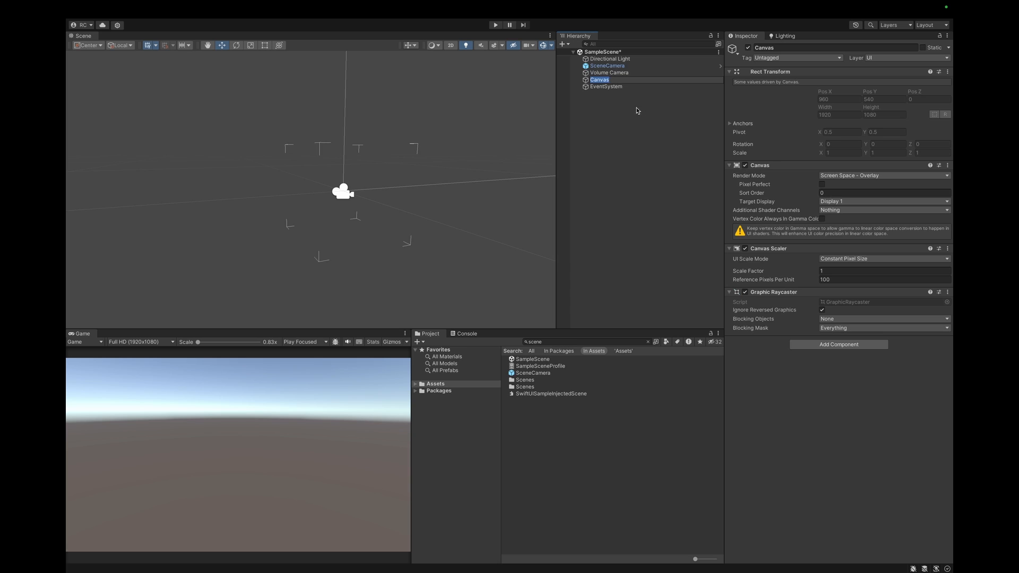
click(606, 86)
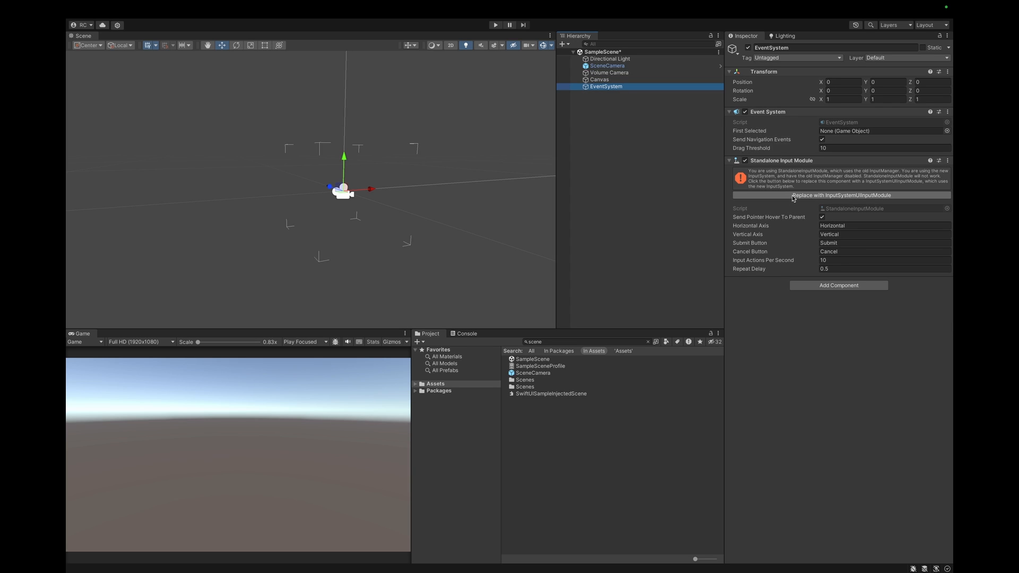
click(838, 195)
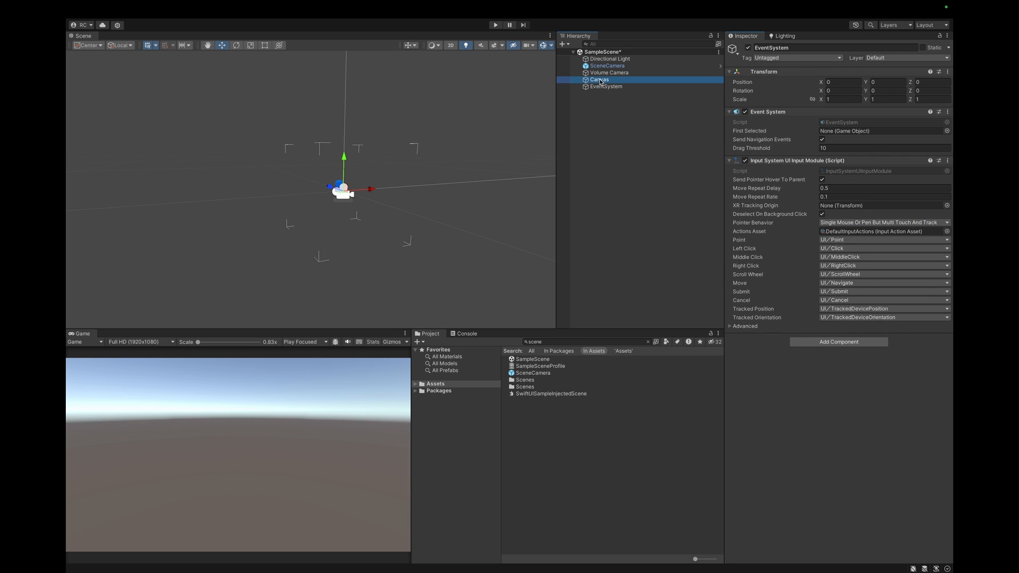
click(598, 79)
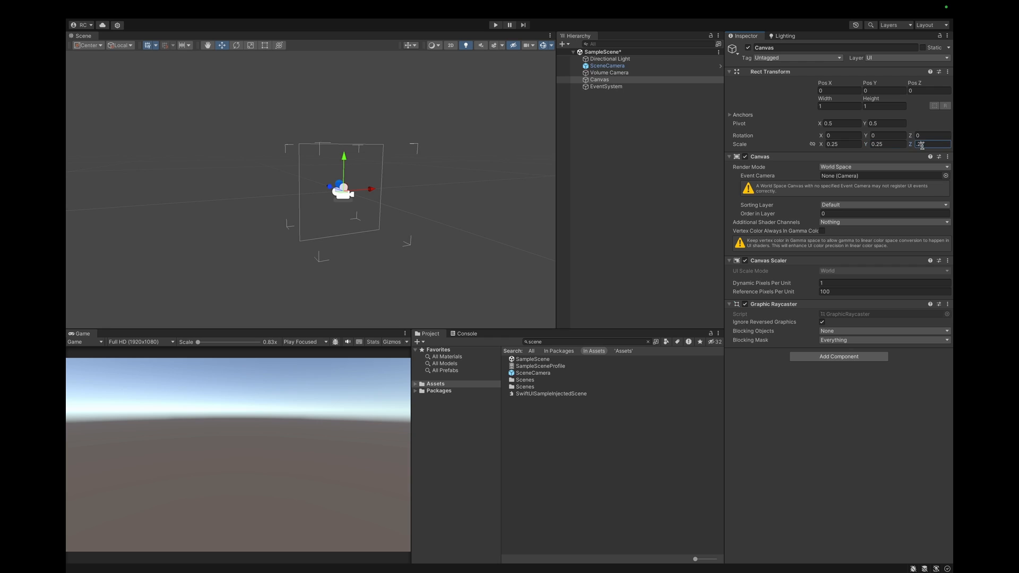
Add a TextMeshPro input field and button to the Canvas and enable its additional shader channels
right_click(598, 80)
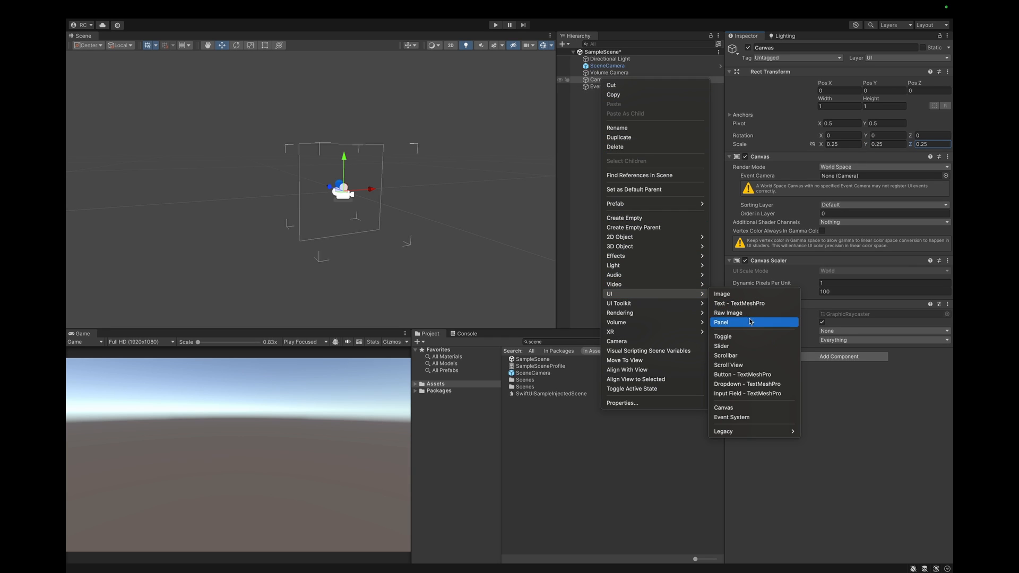
click(747, 393)
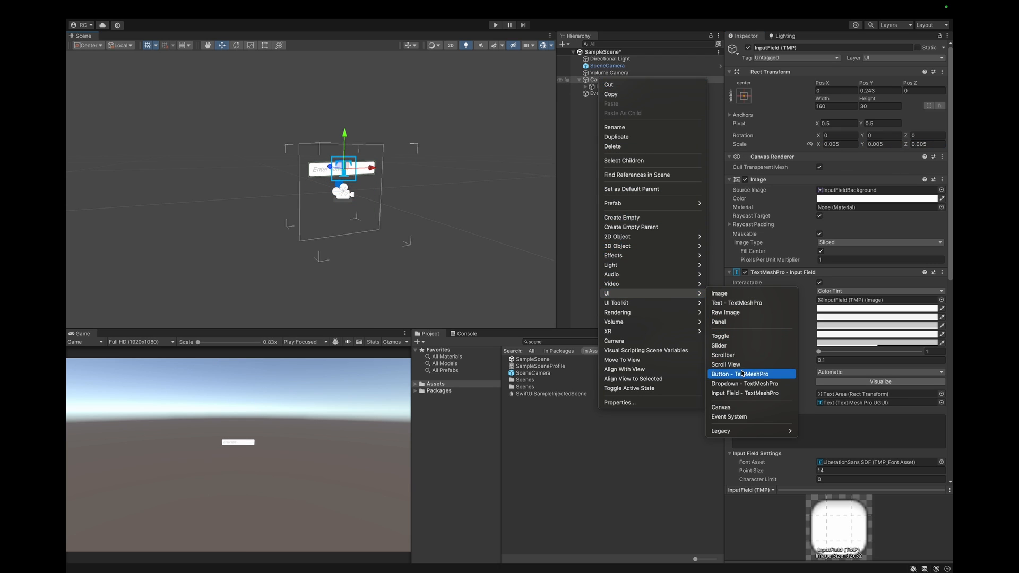
click(739, 374)
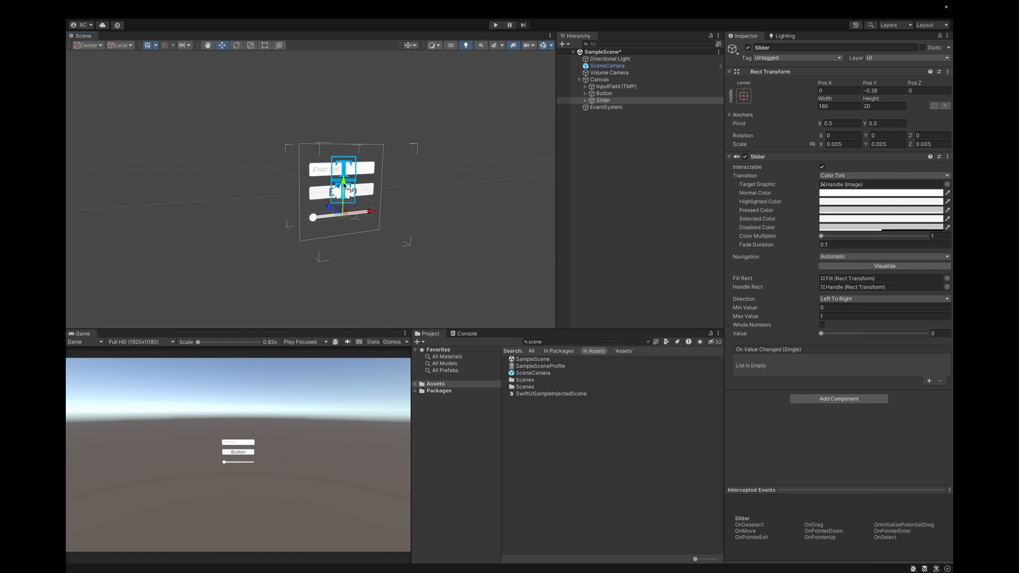
click(598, 80)
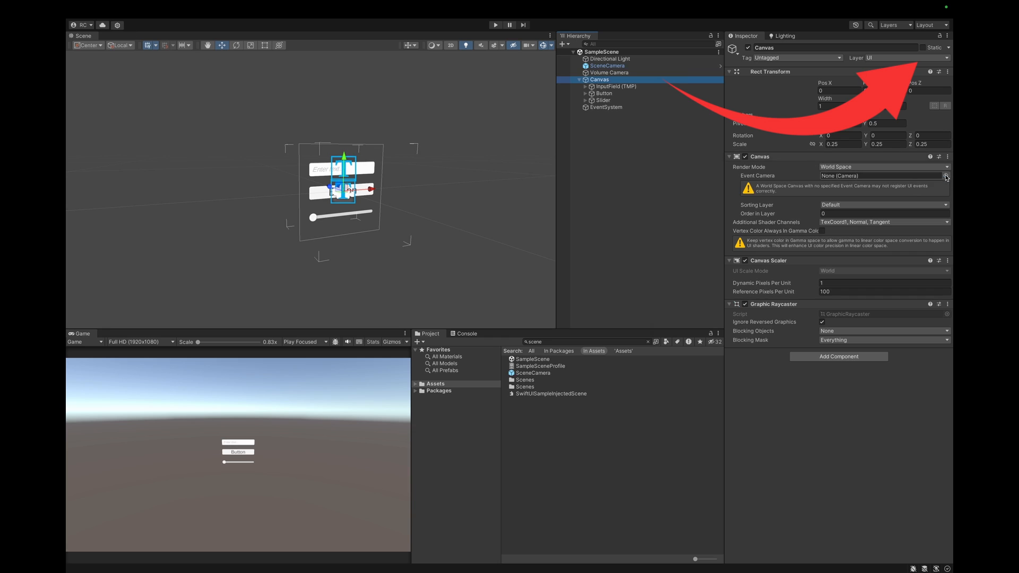
click(946, 175)
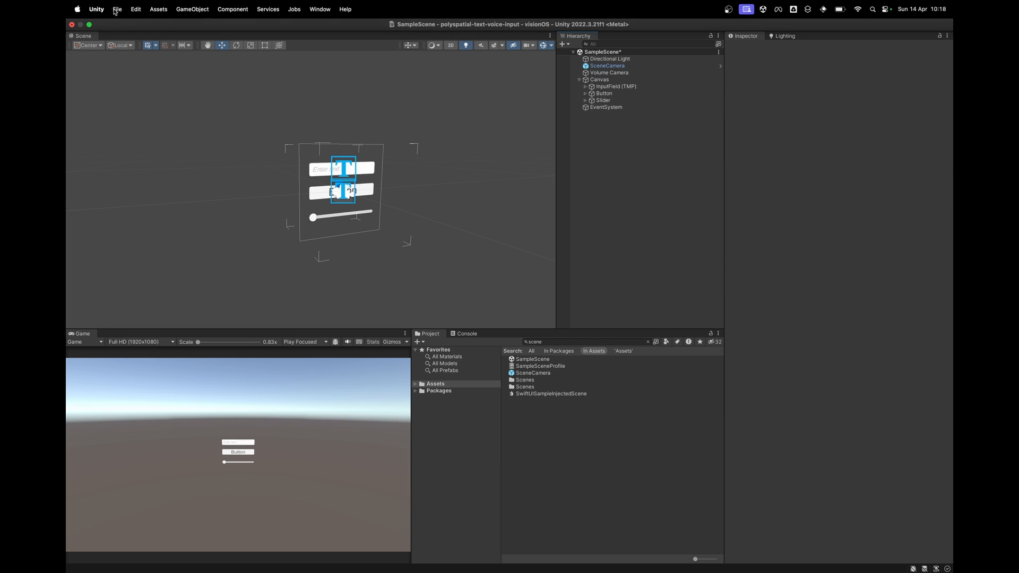
click(117, 9)
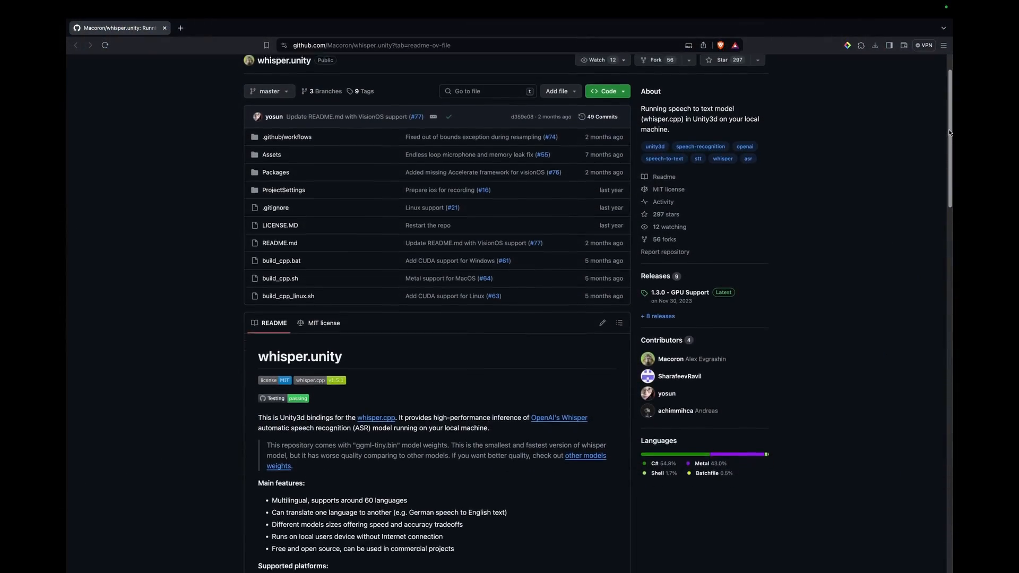
Scroll the whisper.unity README down to the Getting started Unity Package instructions
scroll(down, 3)
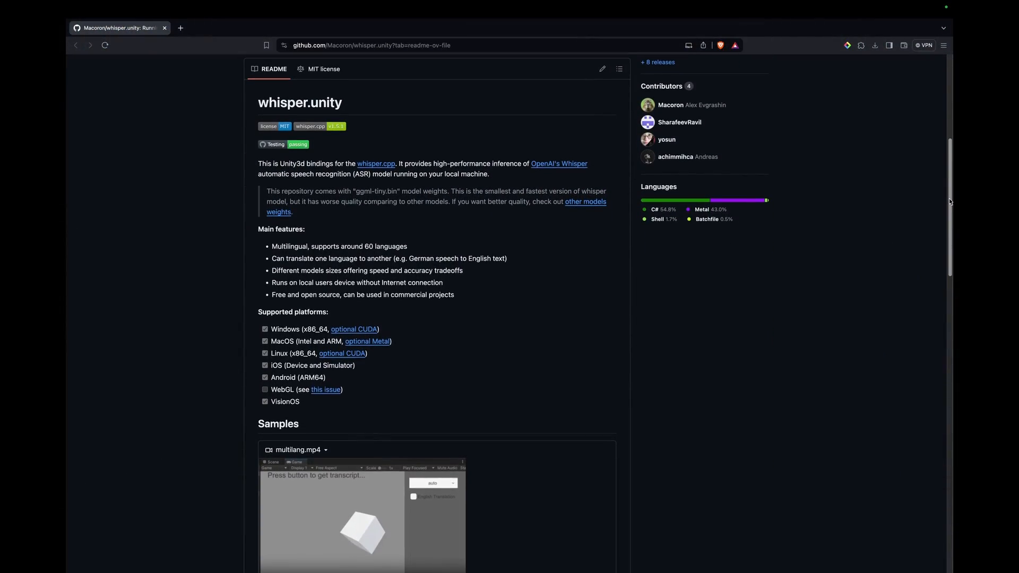
mouse_move(779, 217)
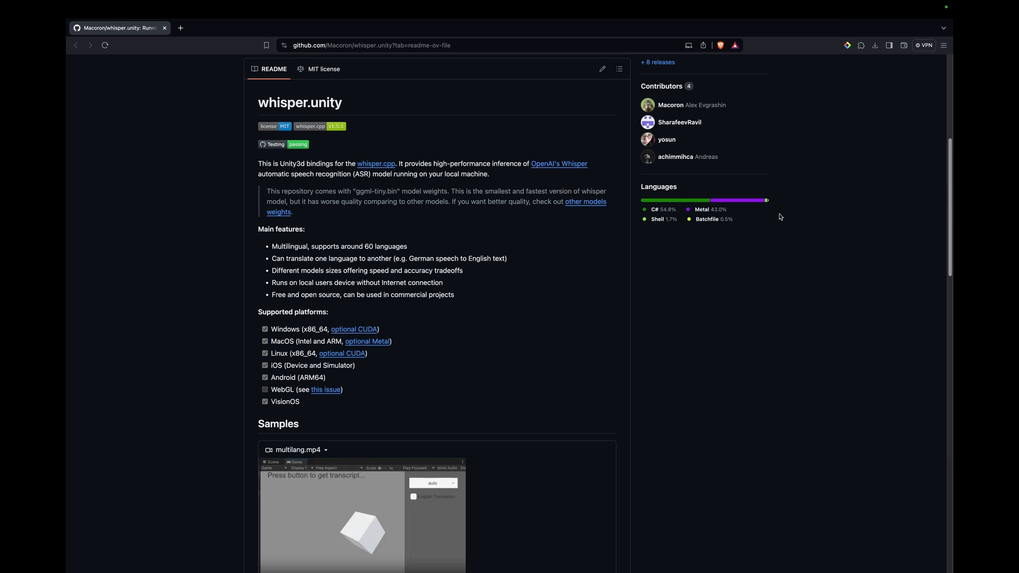
mouse_move(949, 195)
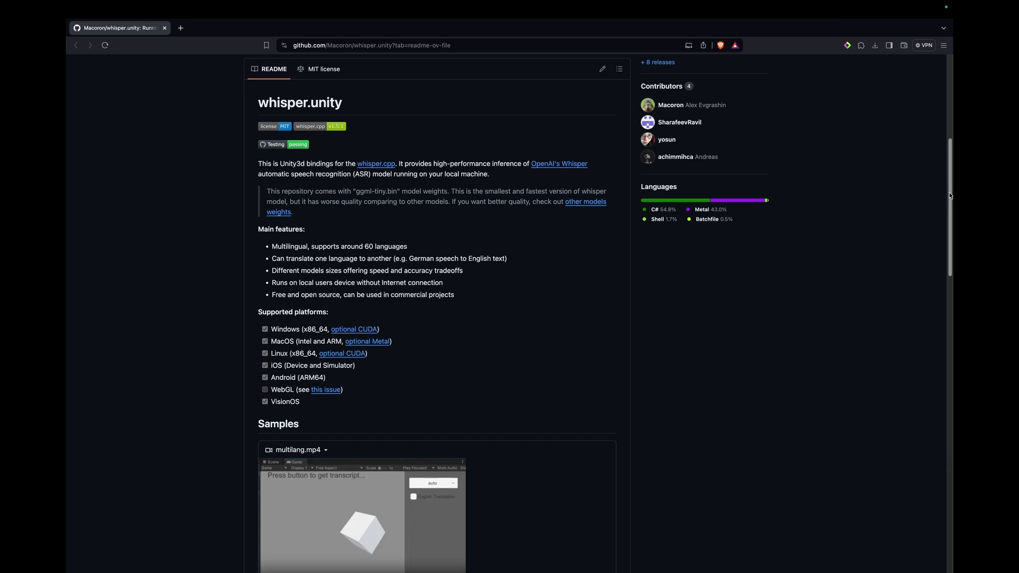
scroll(down, 3)
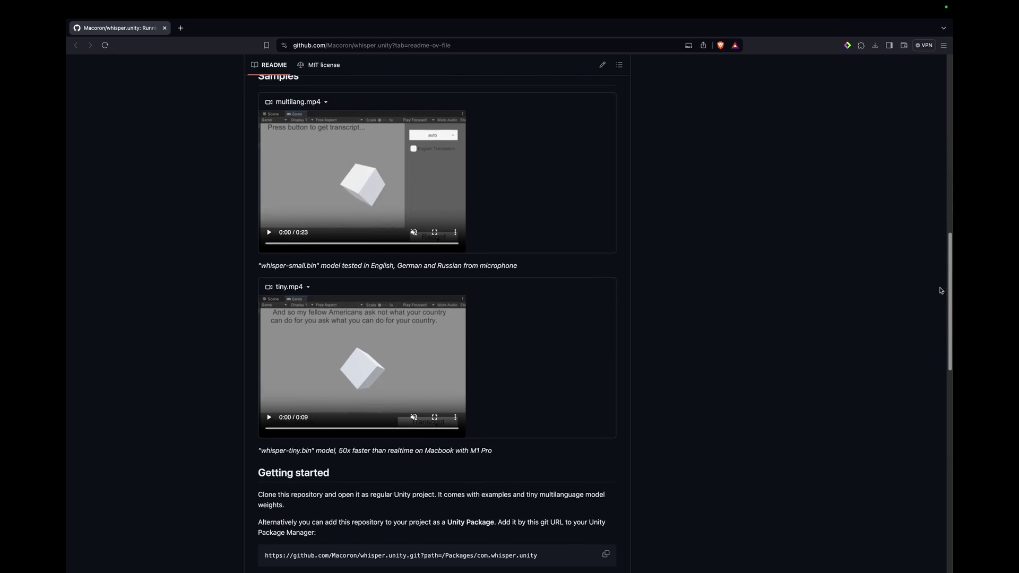
scroll(down, 3)
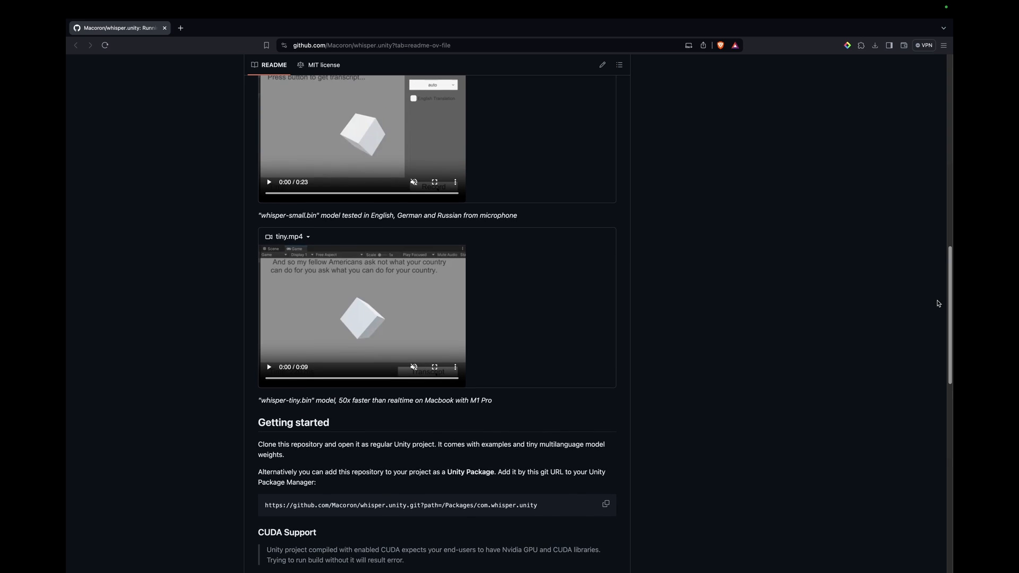
click(606, 505)
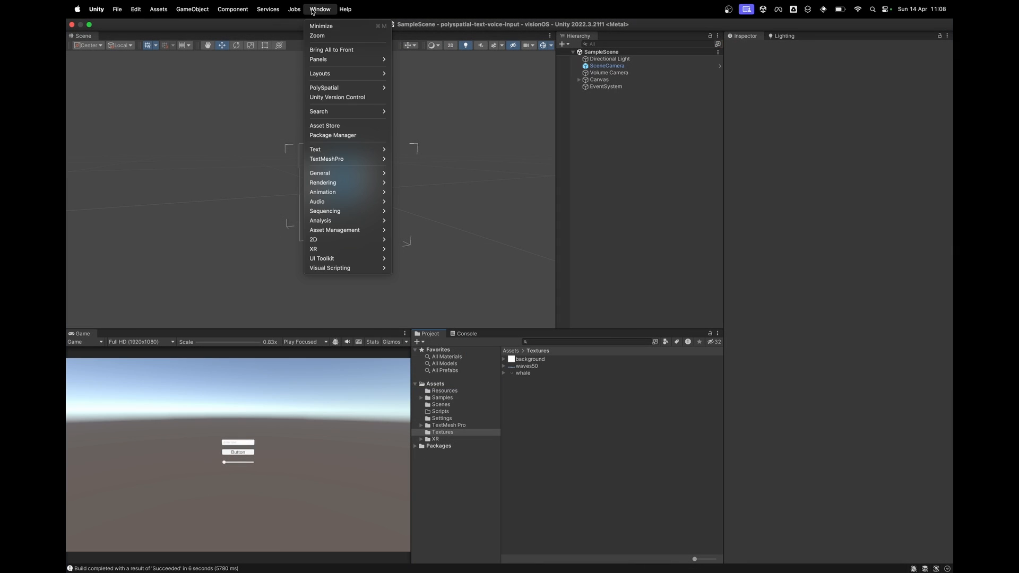
Install the Whisper package through Package Manager's Add package from git URL
click(332, 135)
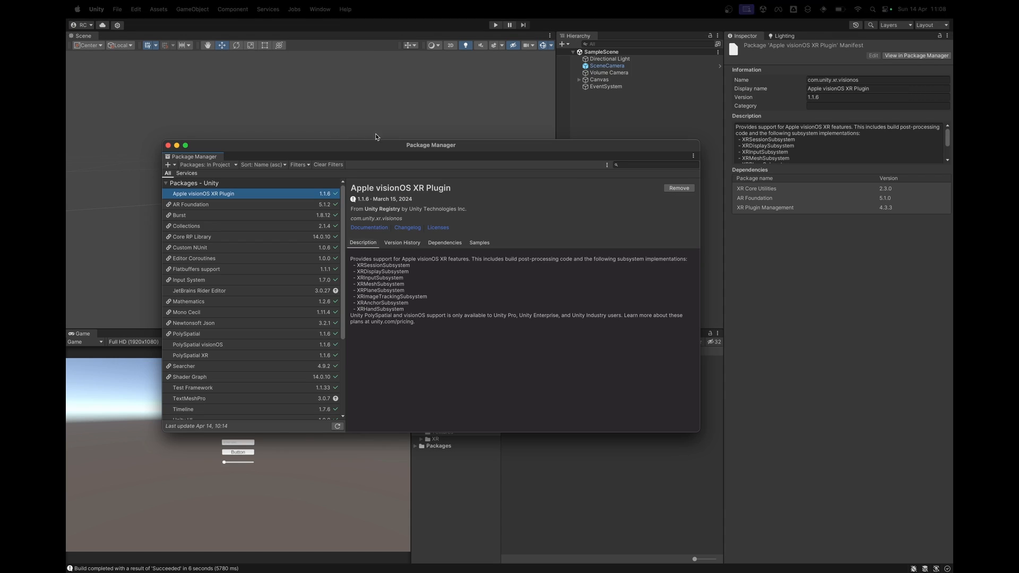
click(167, 164)
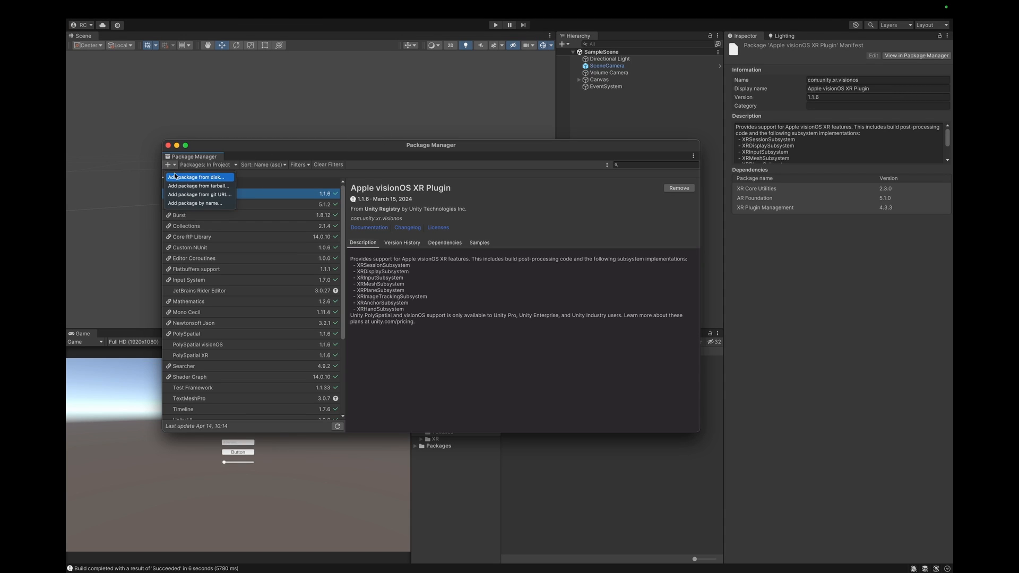
click(198, 193)
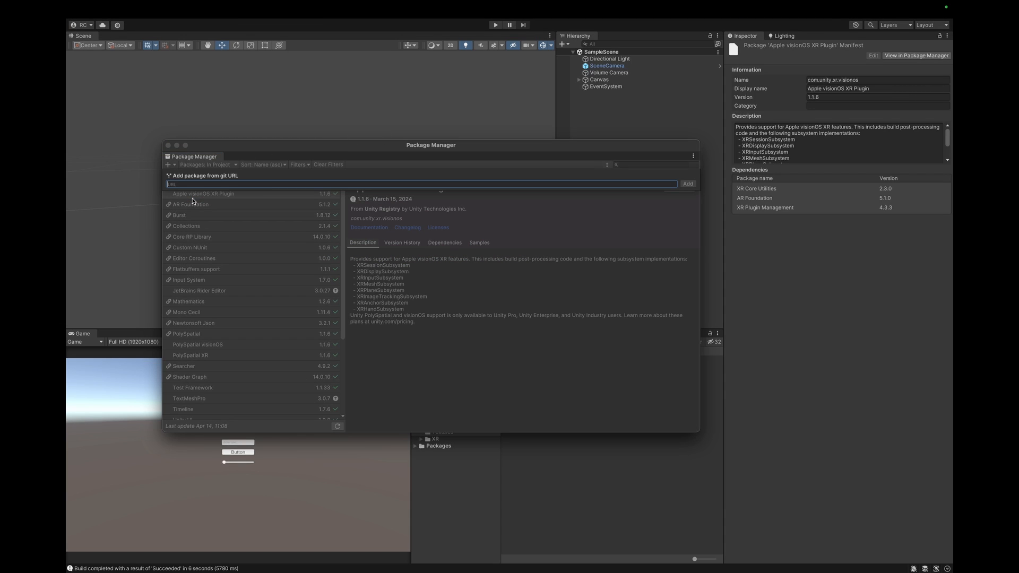
click(687, 184)
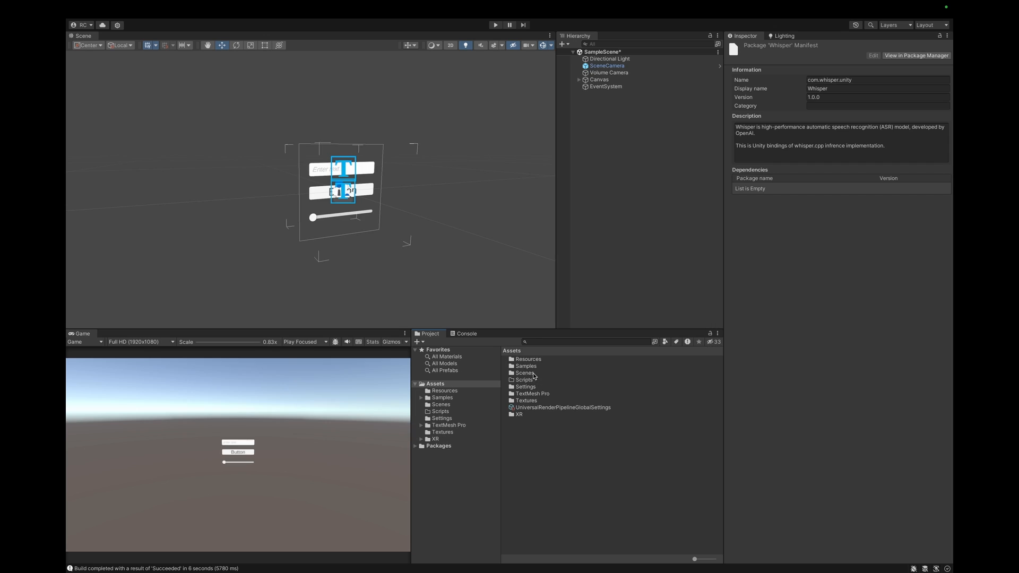
Create a new scene named Whisper in the Scenes folder and load it
right_click(441, 405)
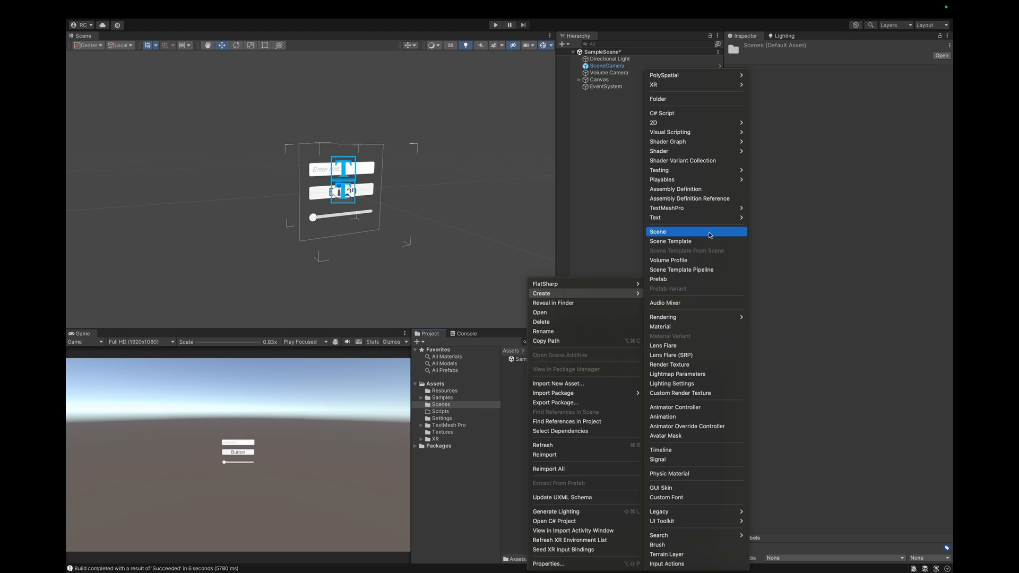
click(658, 232)
text(Whisper)
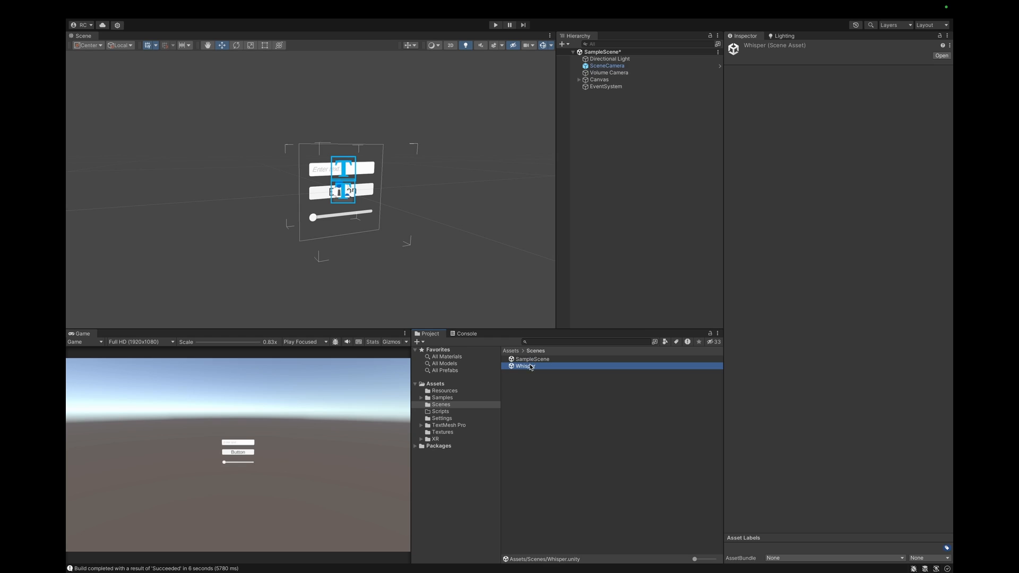
double_click(524, 366)
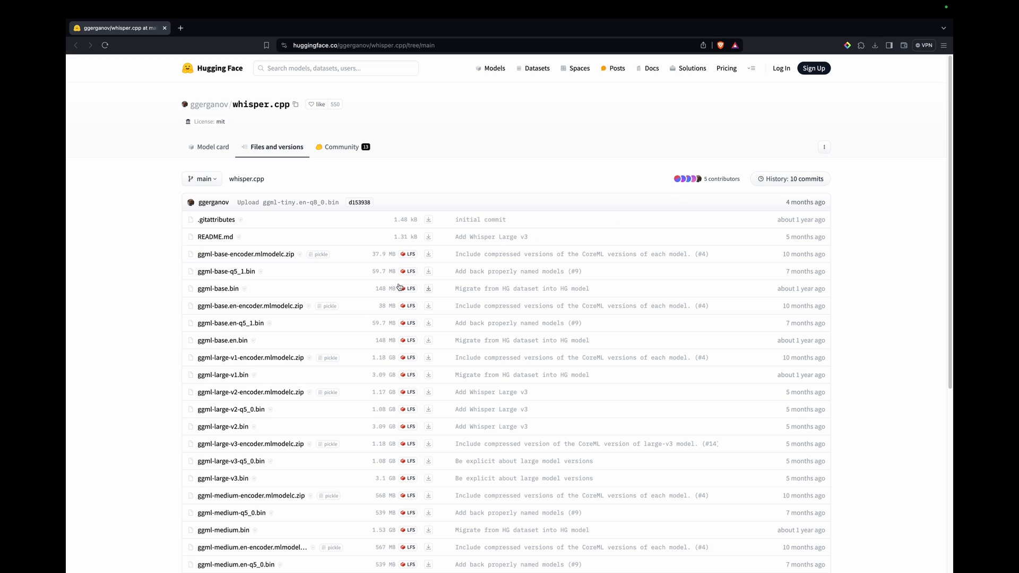
mouse_move(590, 315)
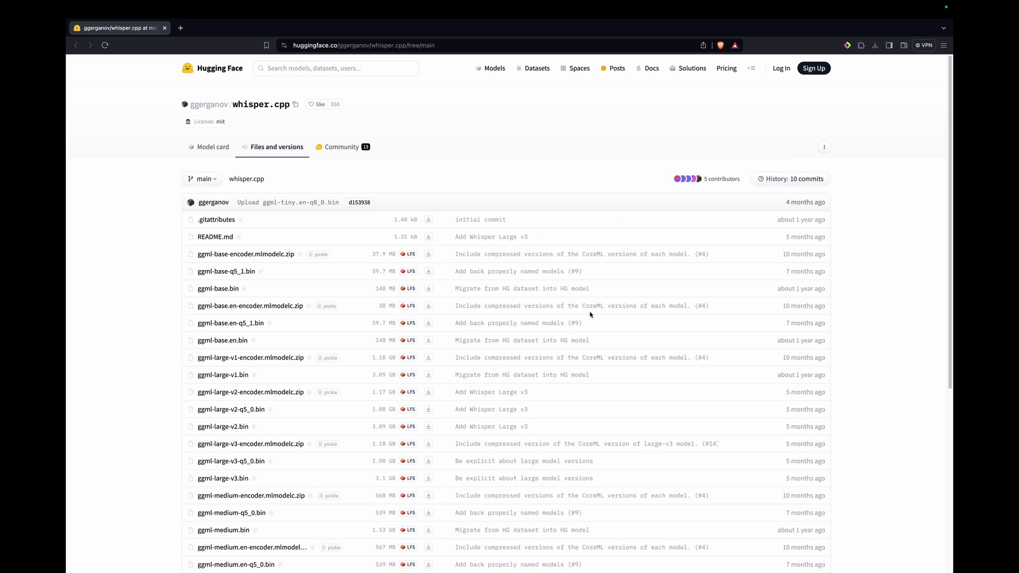
mouse_move(789, 212)
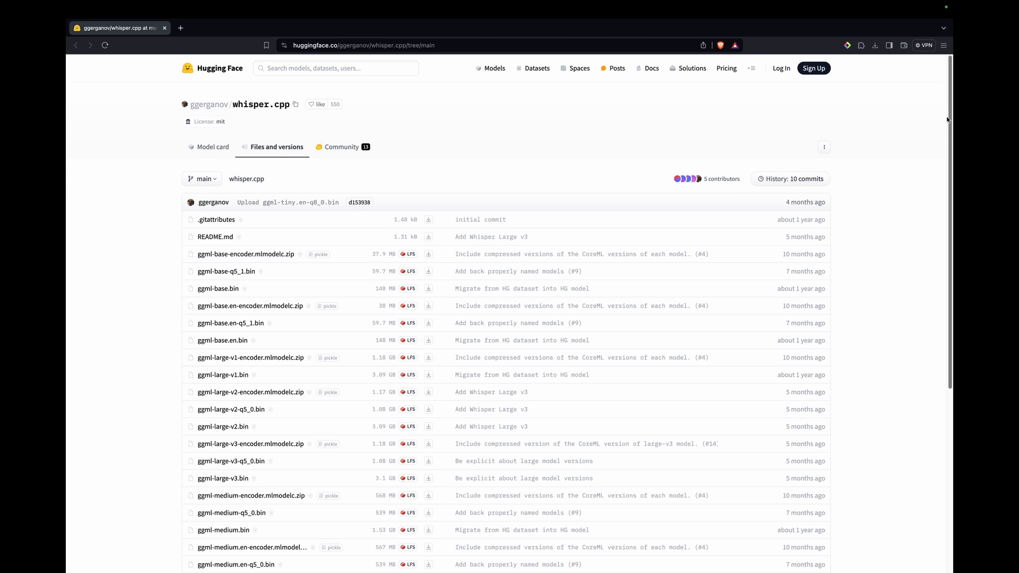
Locate ggml-tiny.bin in the whisper.cpp file list and view its model file page
scroll(down, 3)
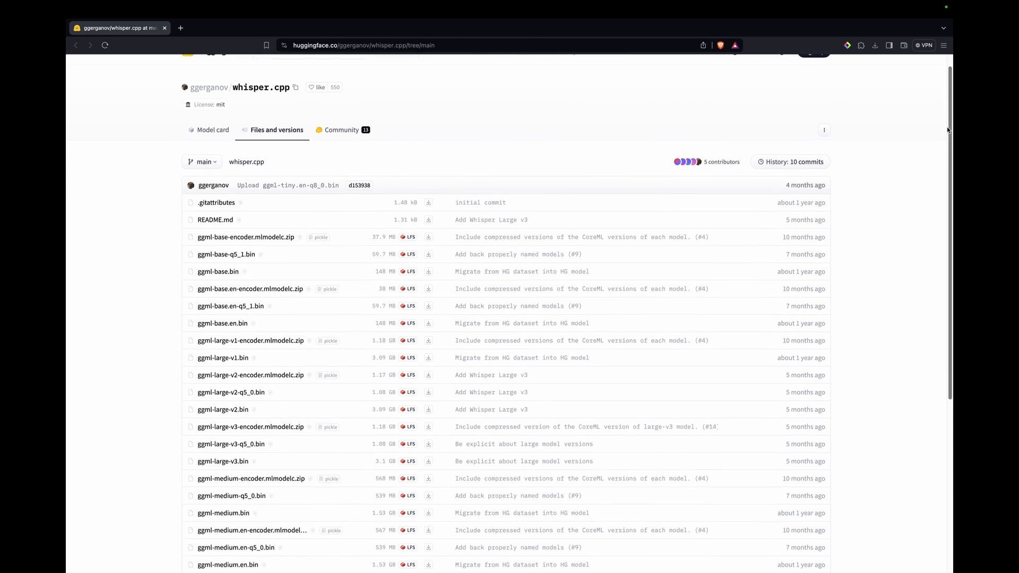
scroll(down, 3)
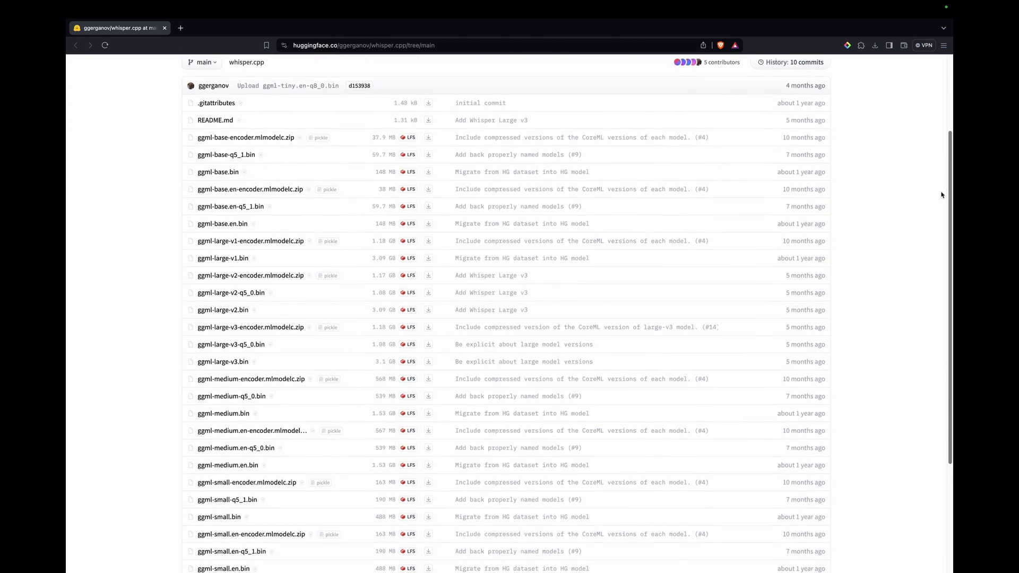
scroll(down, 3)
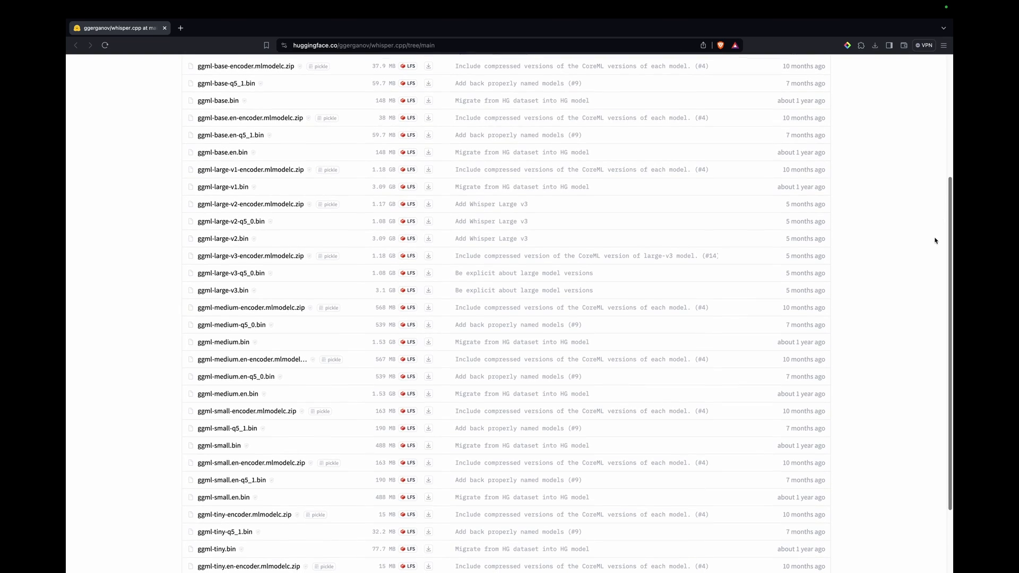
scroll(up, 3)
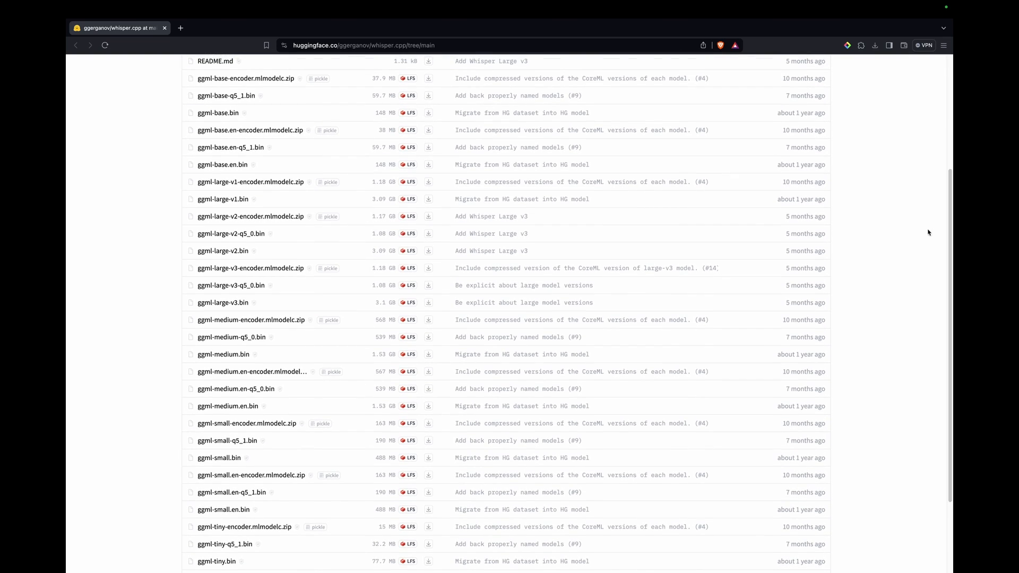
mouse_move(247, 567)
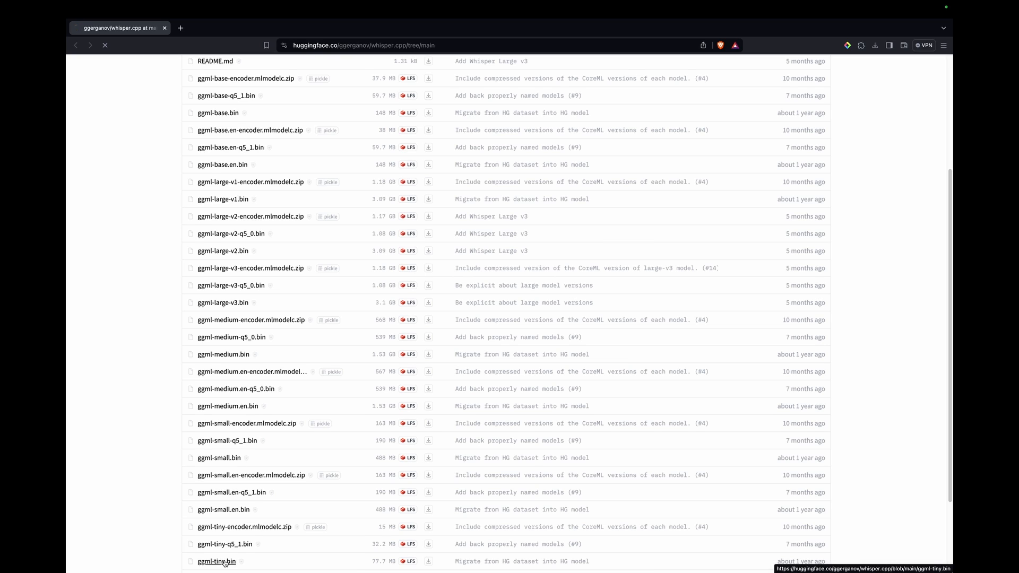
click(215, 561)
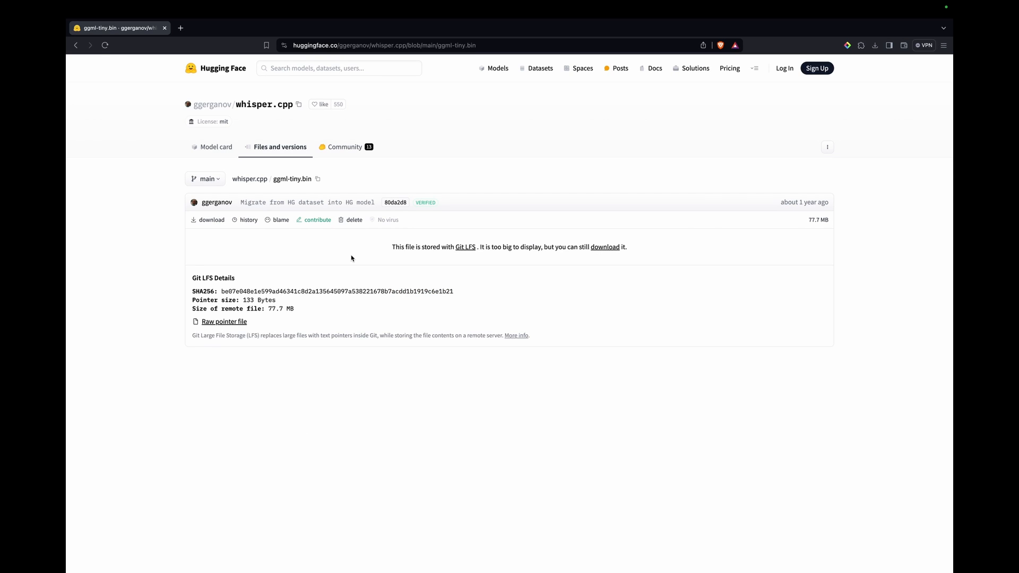
mouse_move(331, 240)
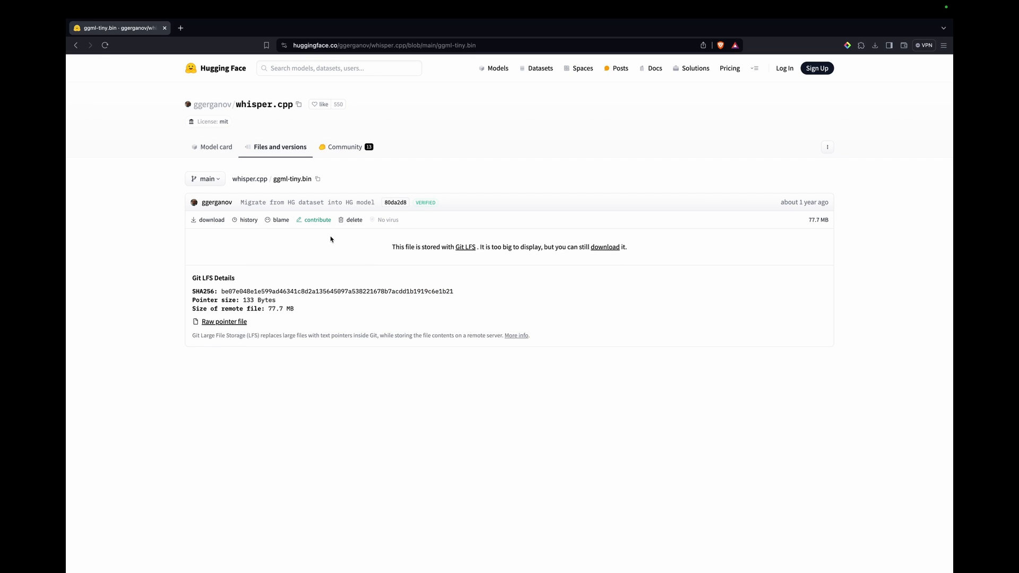
mouse_move(212, 220)
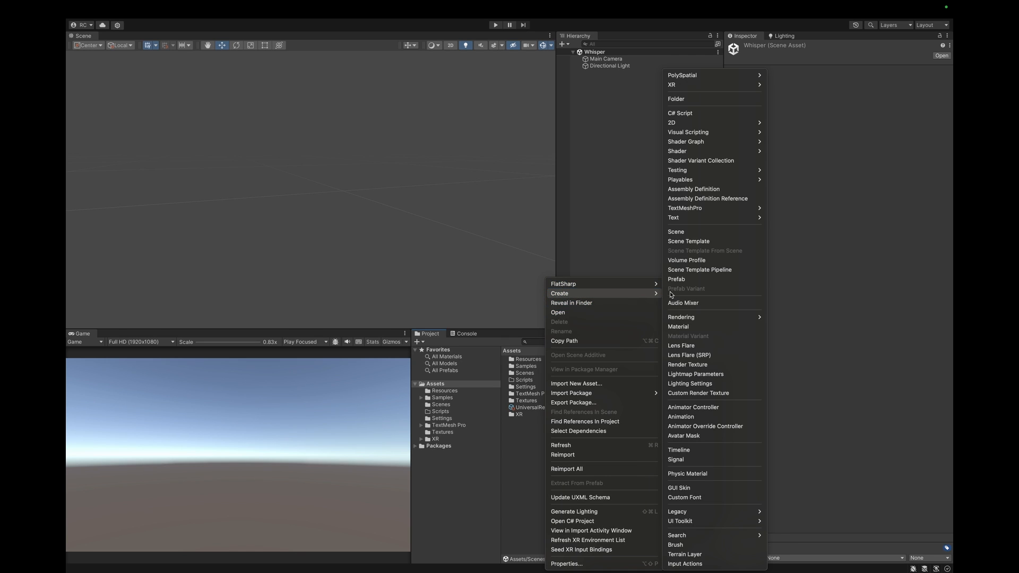
Create a StreamingAssets folder under Assets containing an empty Whisper folder
click(694, 105)
text(StreamingAssets)
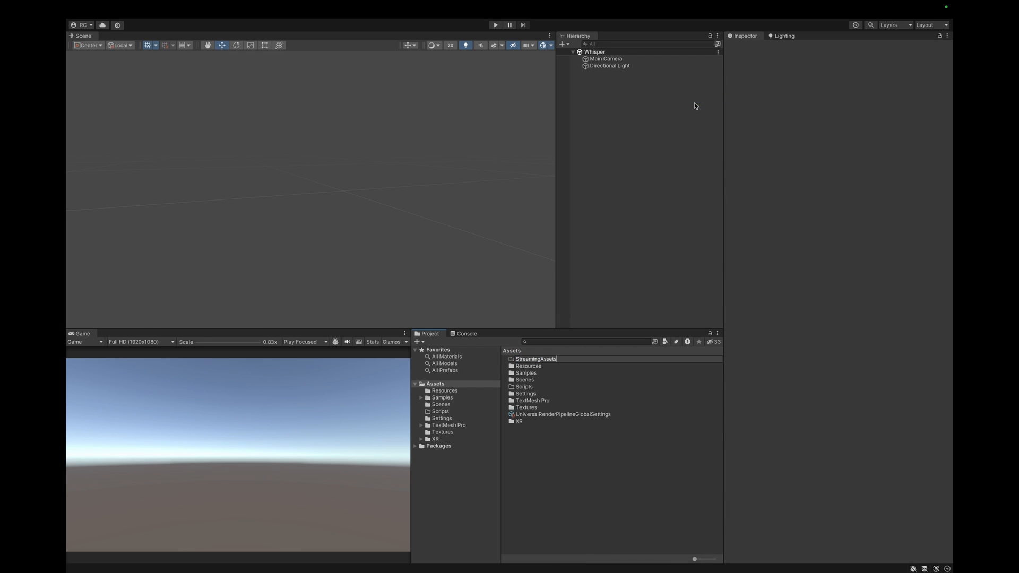
click(536, 393)
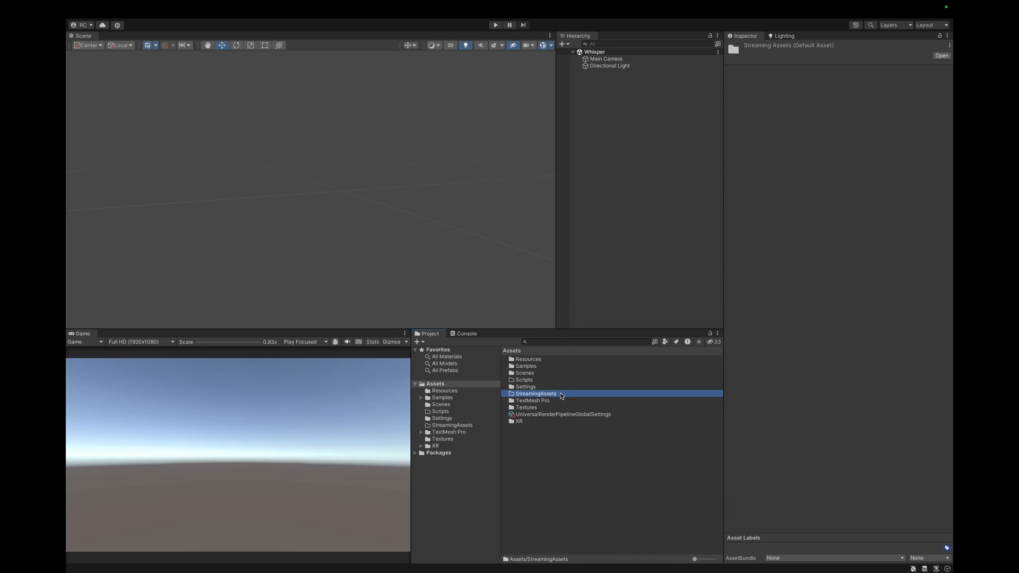
right_click(535, 393)
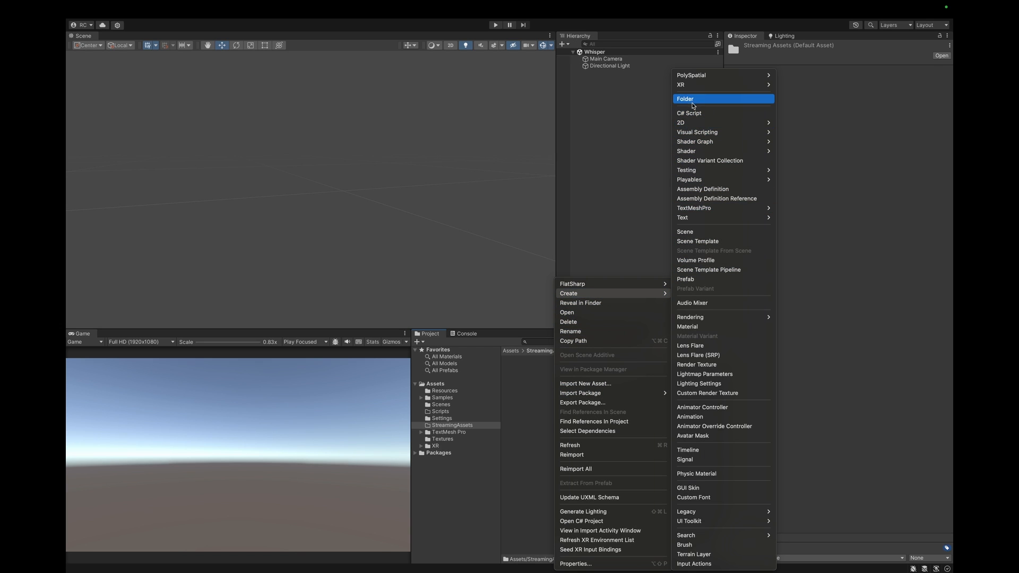
click(685, 99)
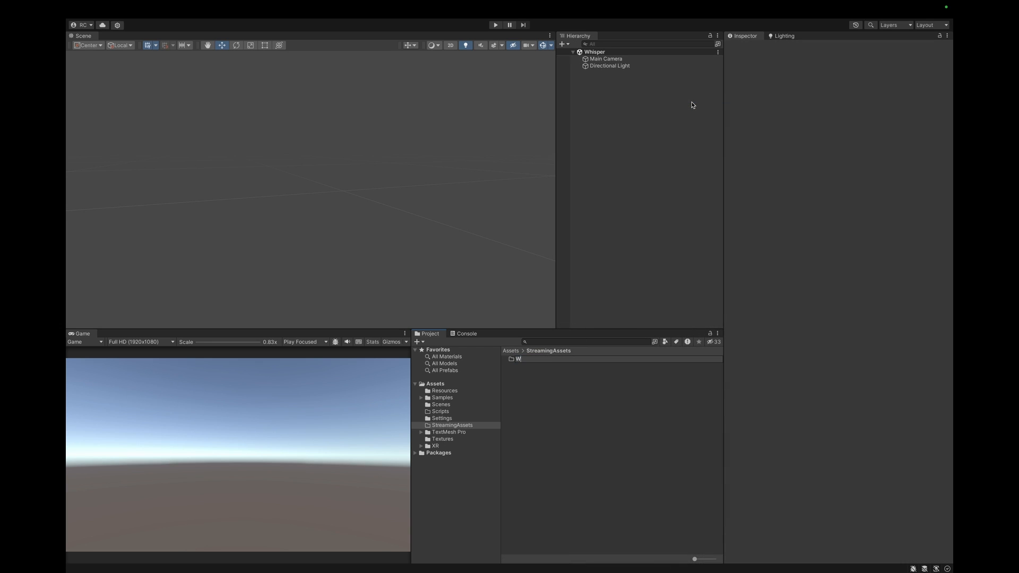
click(526, 358)
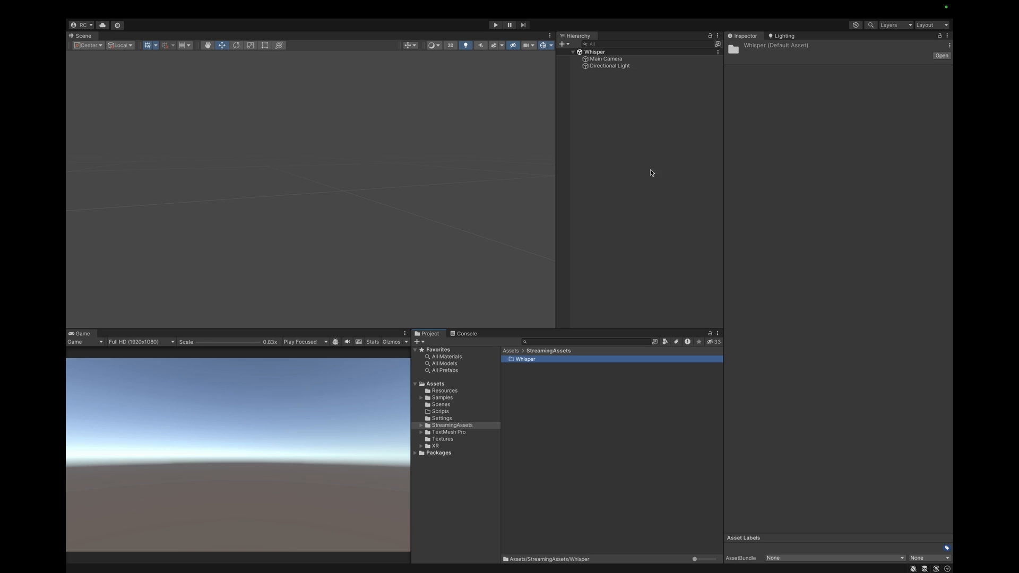
double_click(524, 359)
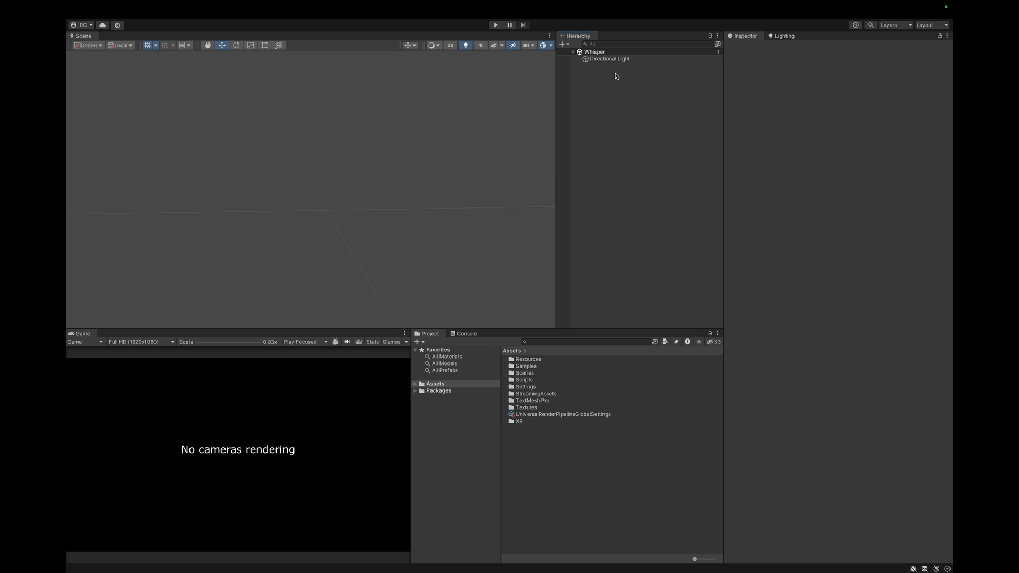
mouse_move(615, 82)
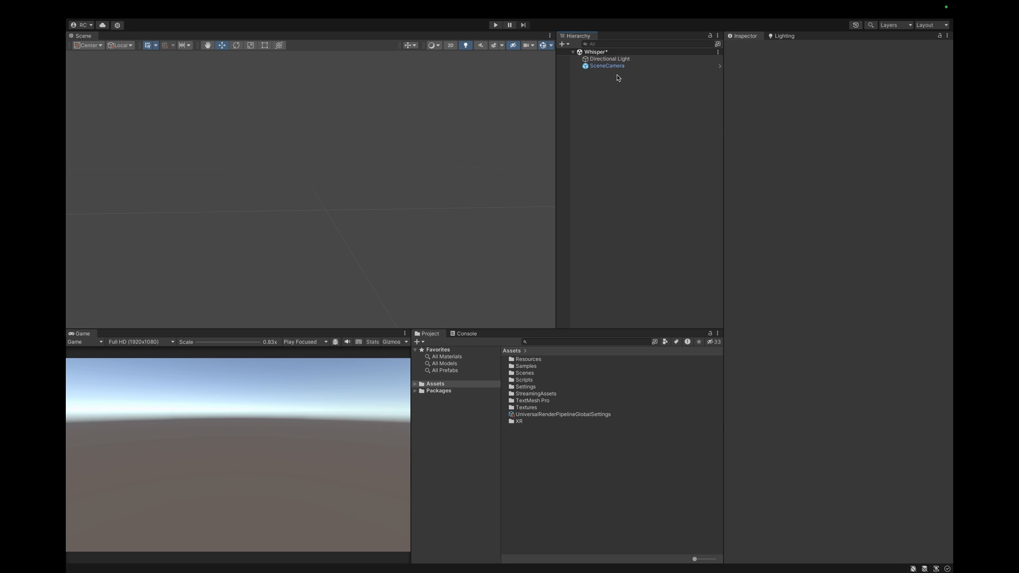
Review the Volume Camera, EventSystem and Canvas settings and hide the Panel's white background image
click(607, 72)
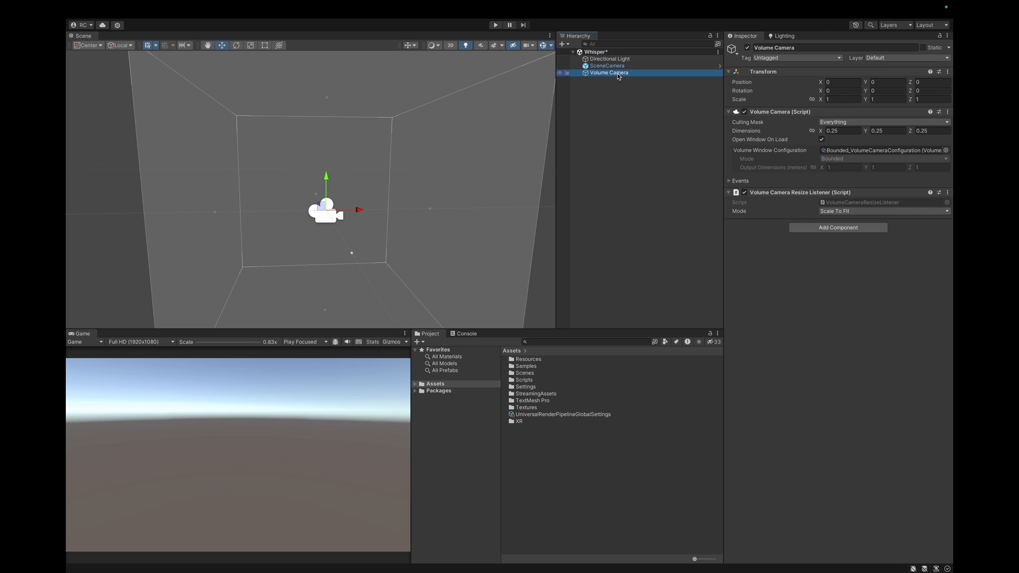
mouse_move(622, 77)
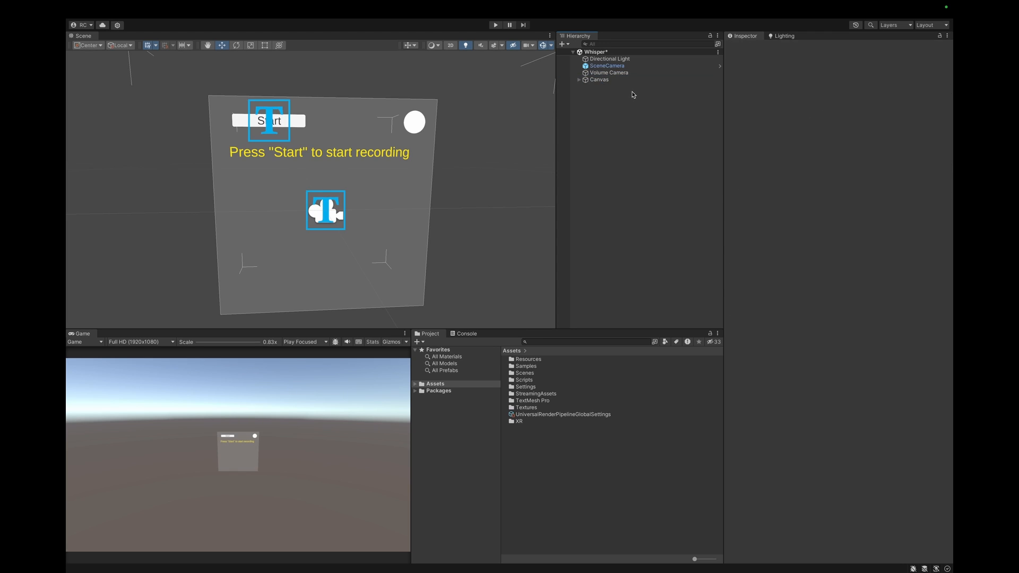
click(605, 86)
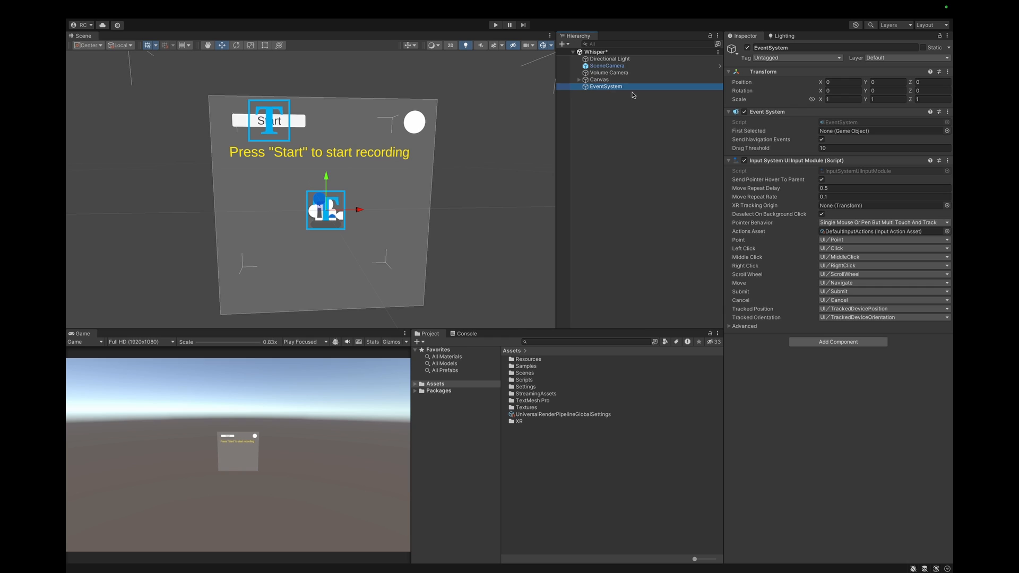
click(598, 80)
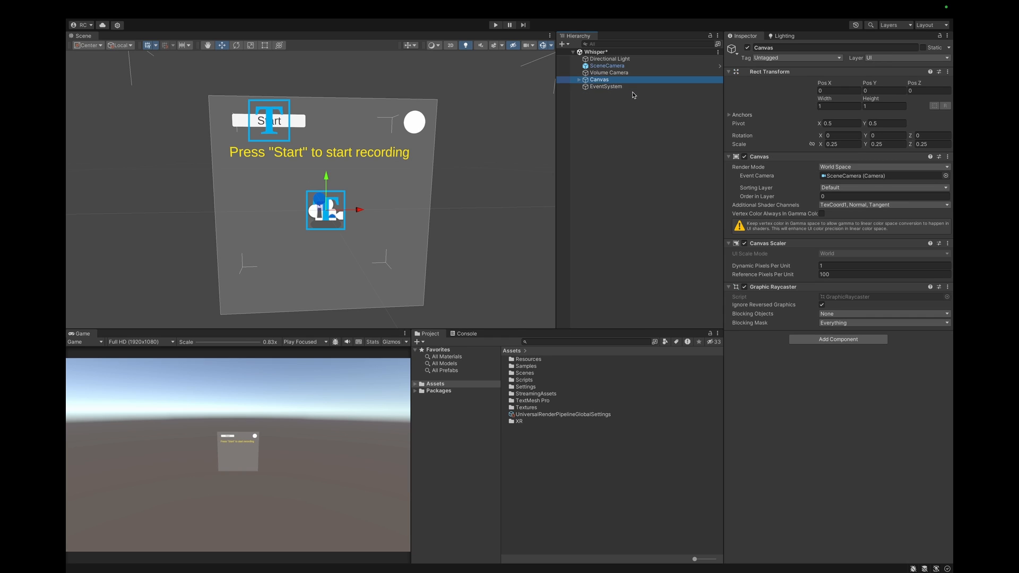
click(602, 86)
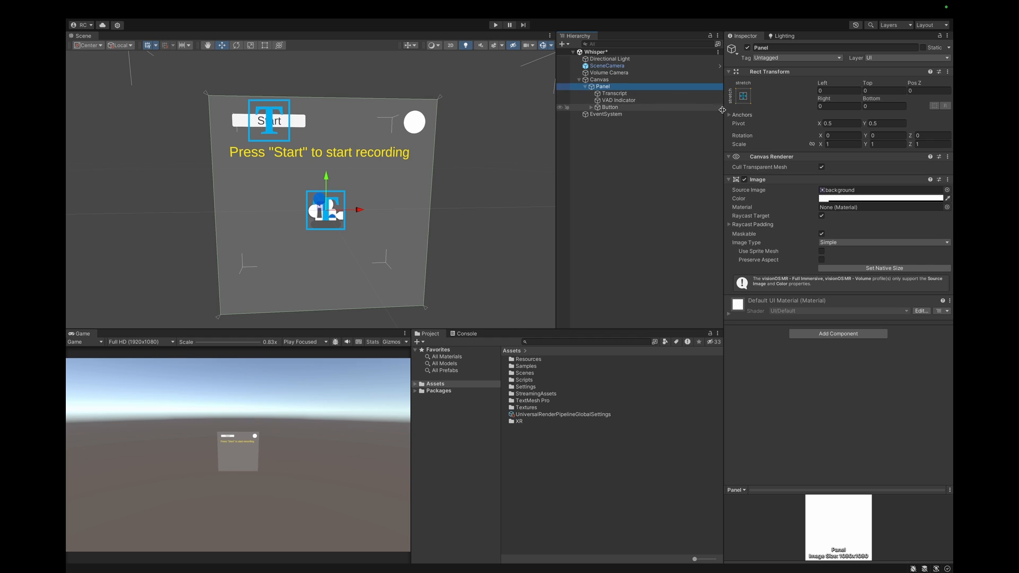
click(737, 180)
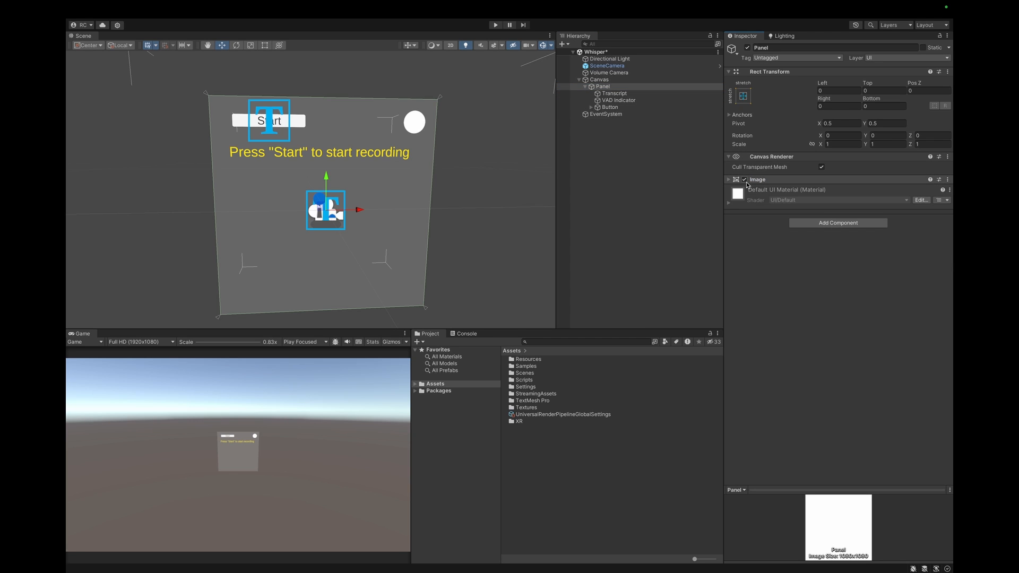
click(728, 179)
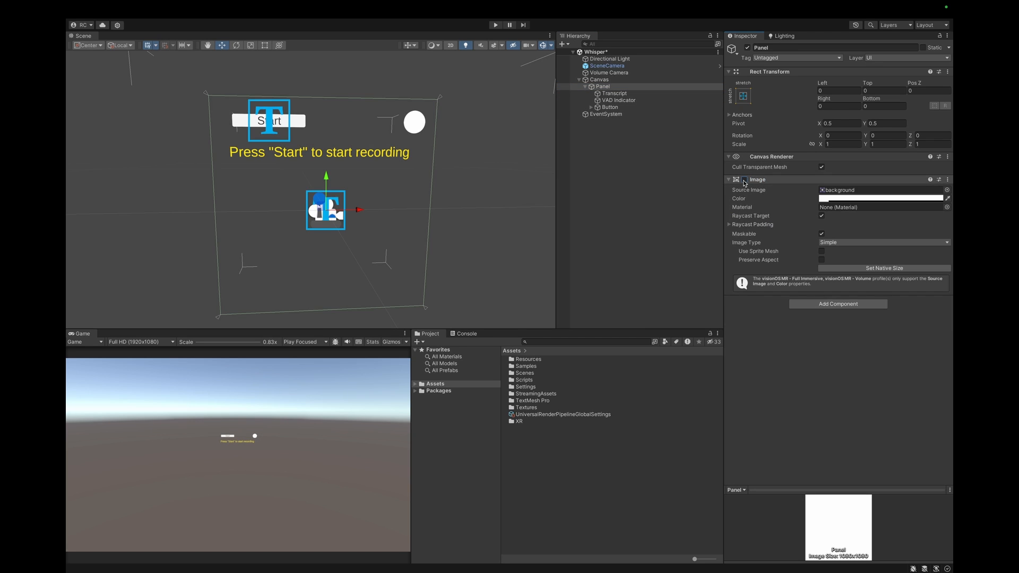
Inspect the Transcript text, VAD Indicator and Start button, then the Canvas itself
click(613, 93)
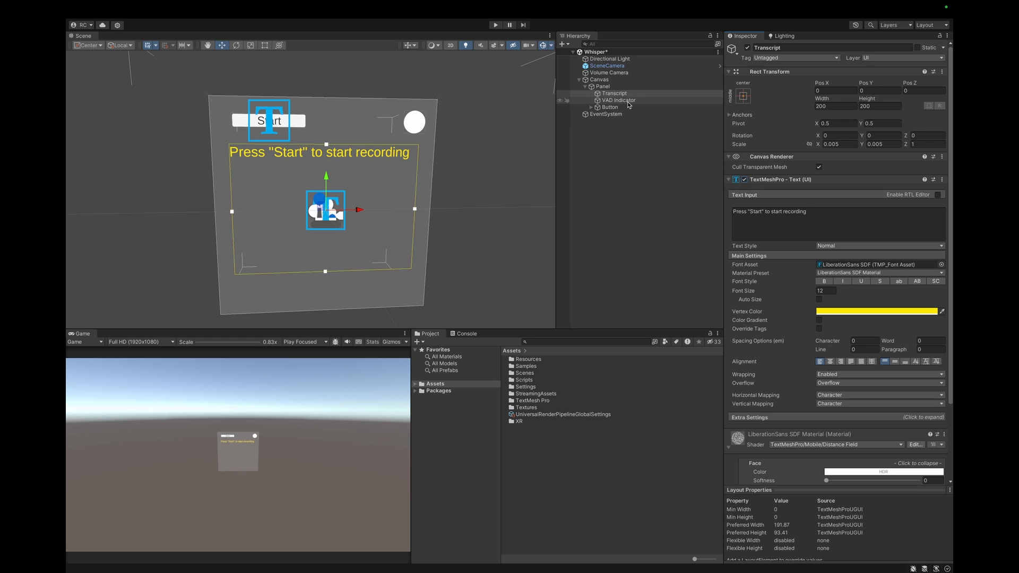
click(618, 100)
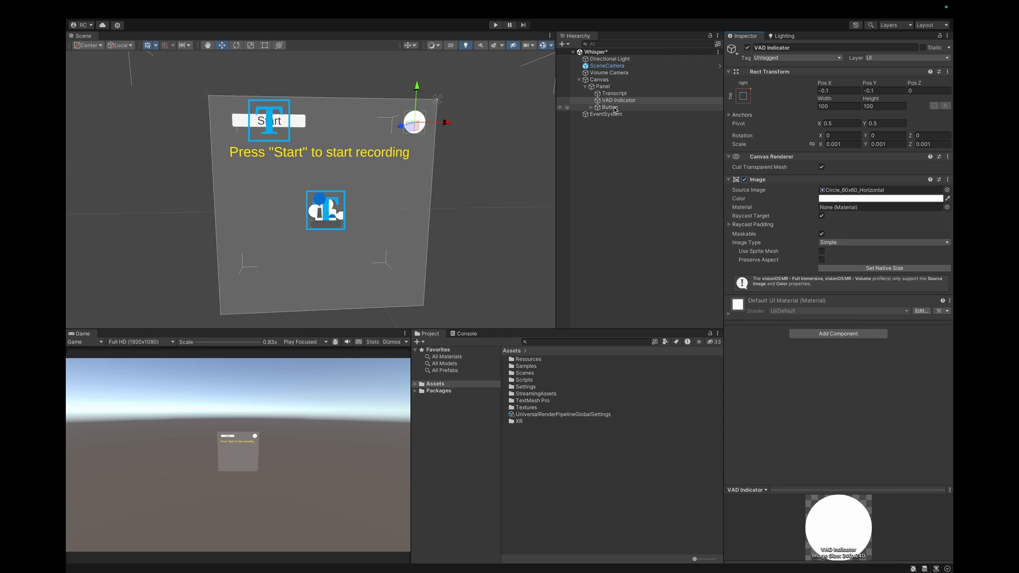
click(609, 106)
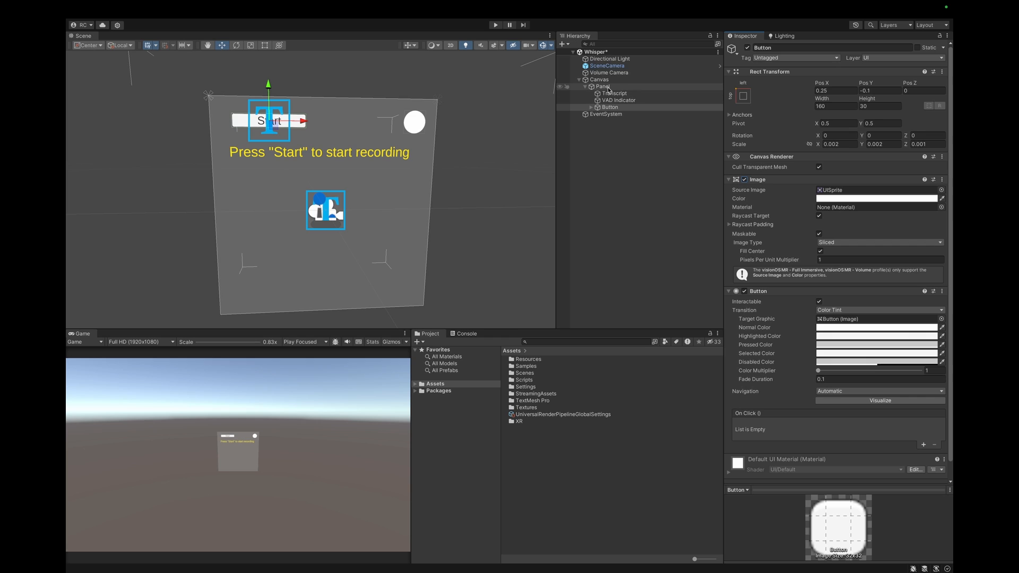
click(599, 80)
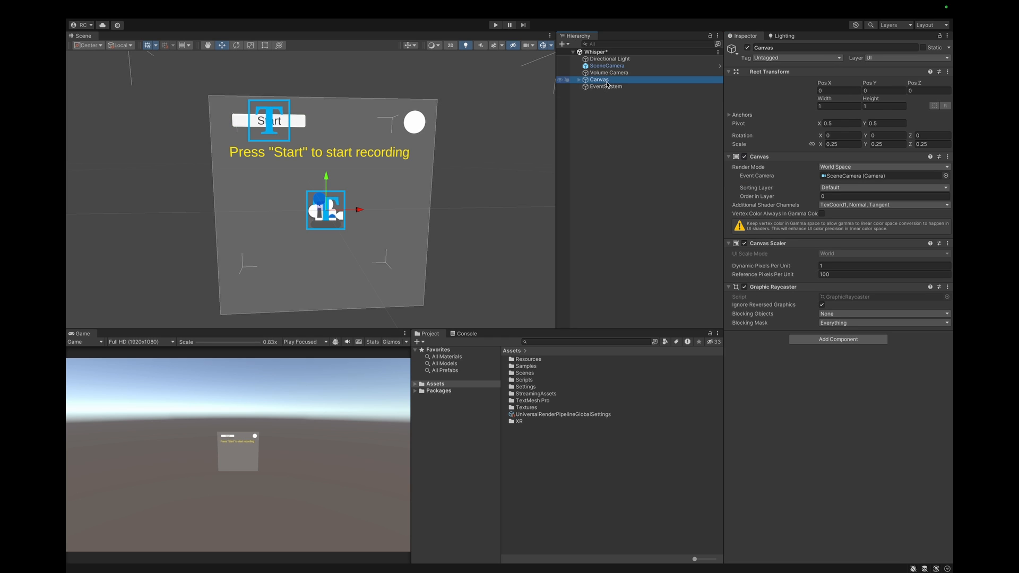
Add the Whisper Manager object and reveal its ggml-tiny.bin model folder under StreamingAssets
click(609, 106)
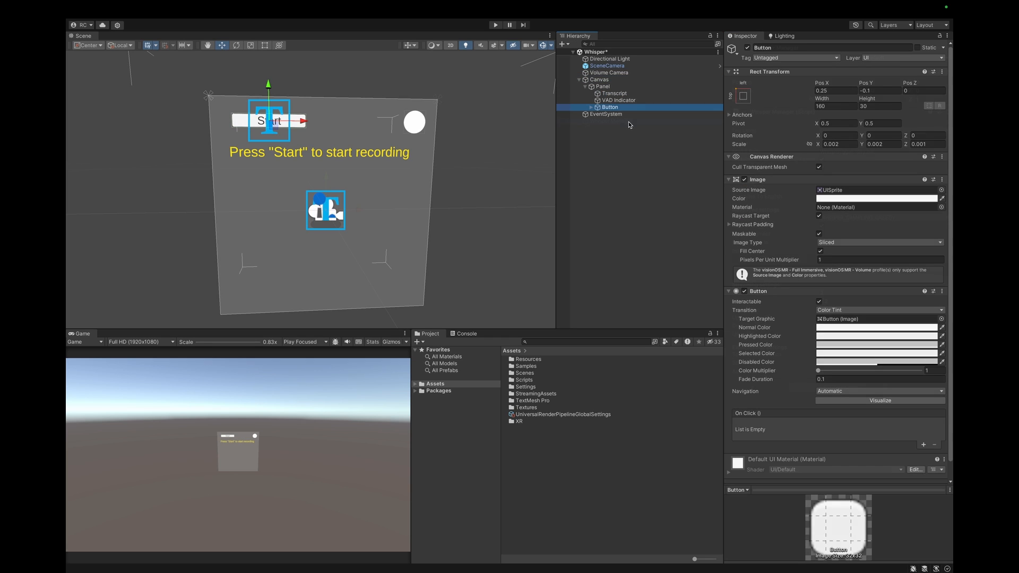
click(611, 121)
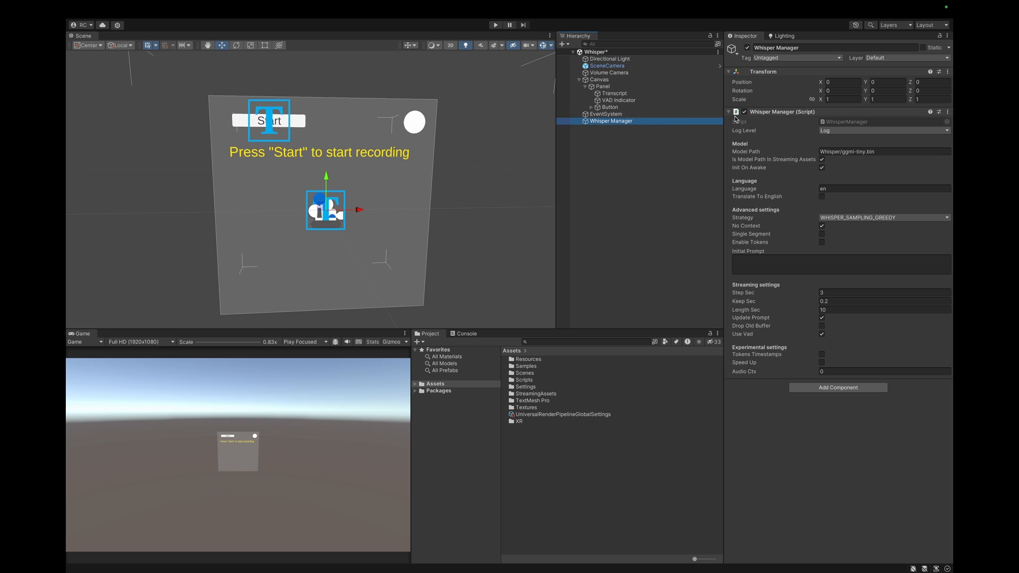
mouse_move(853, 138)
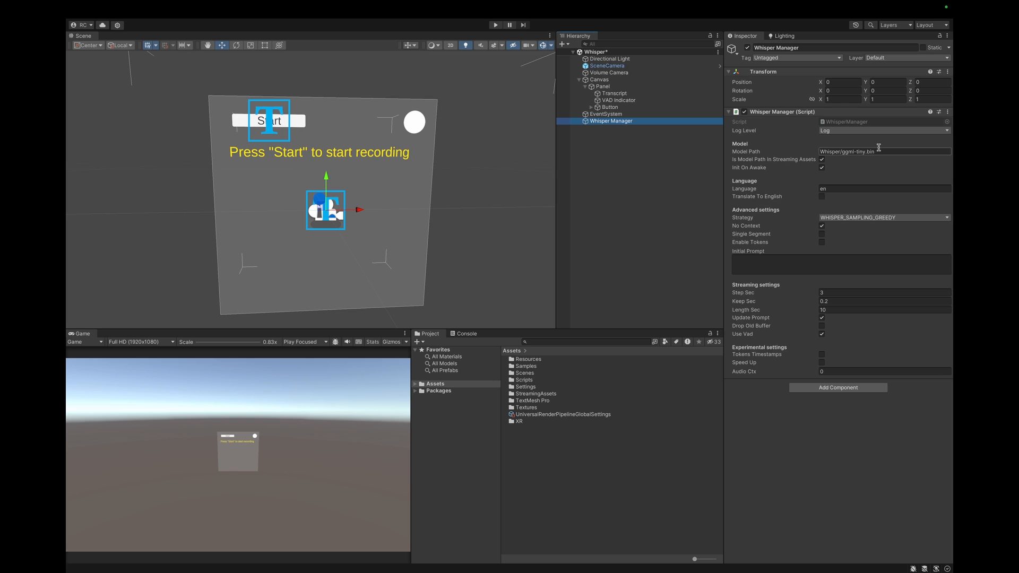
click(535, 393)
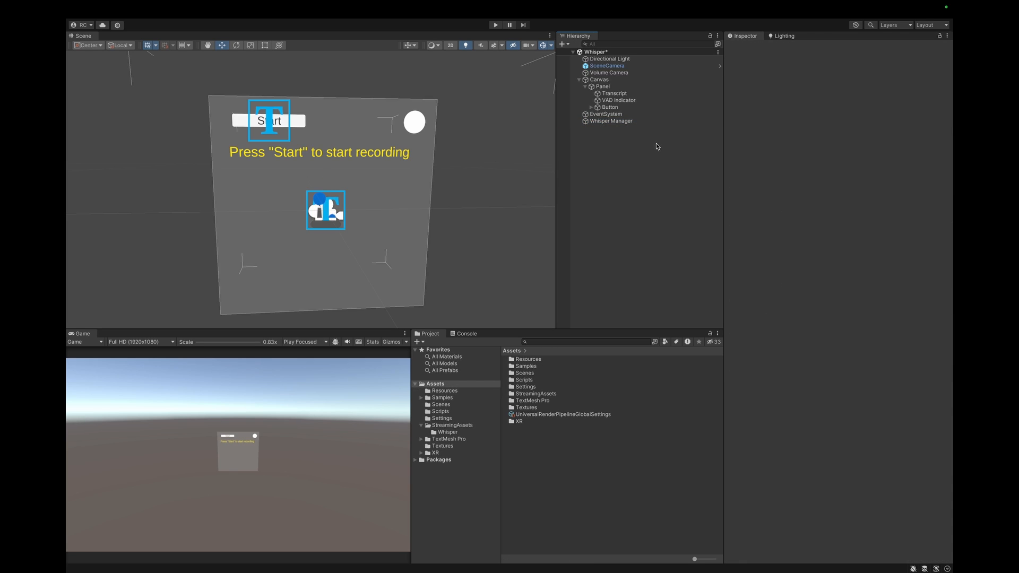
Add a Demo object carrying the Streaming Sample Mic and Microphone Record scripts
click(597, 129)
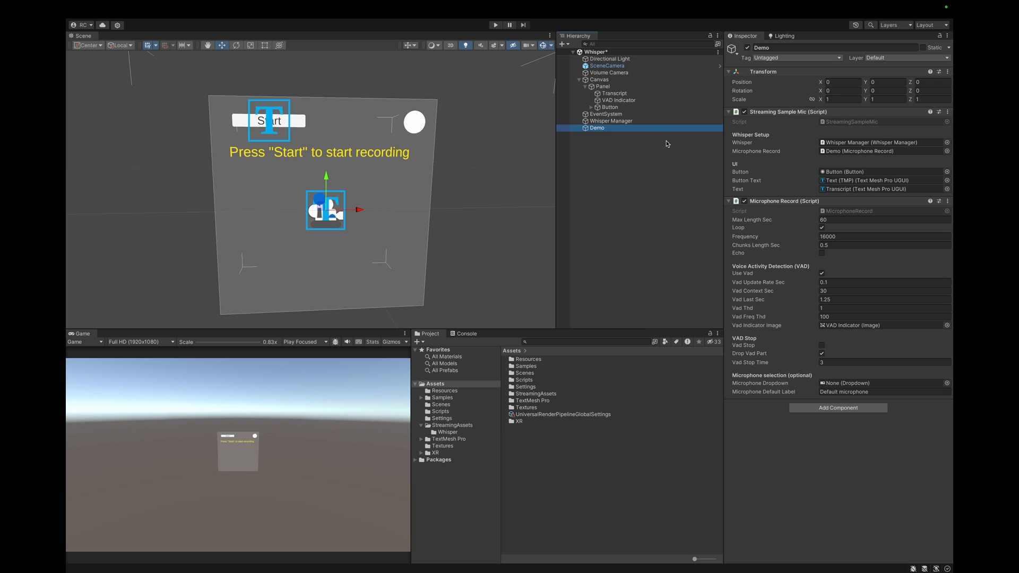
mouse_move(661, 144)
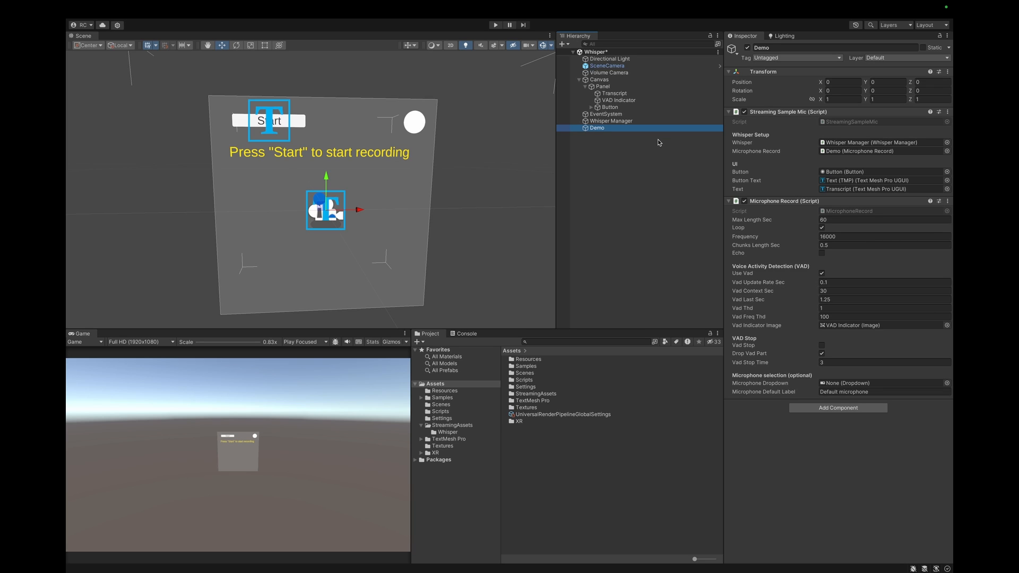
mouse_move(710, 144)
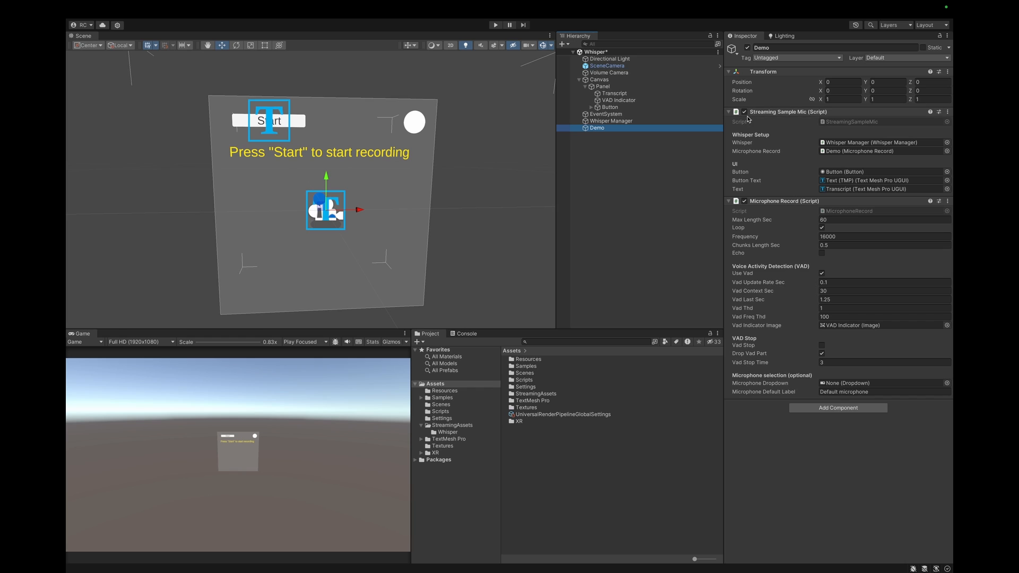
mouse_move(714, 241)
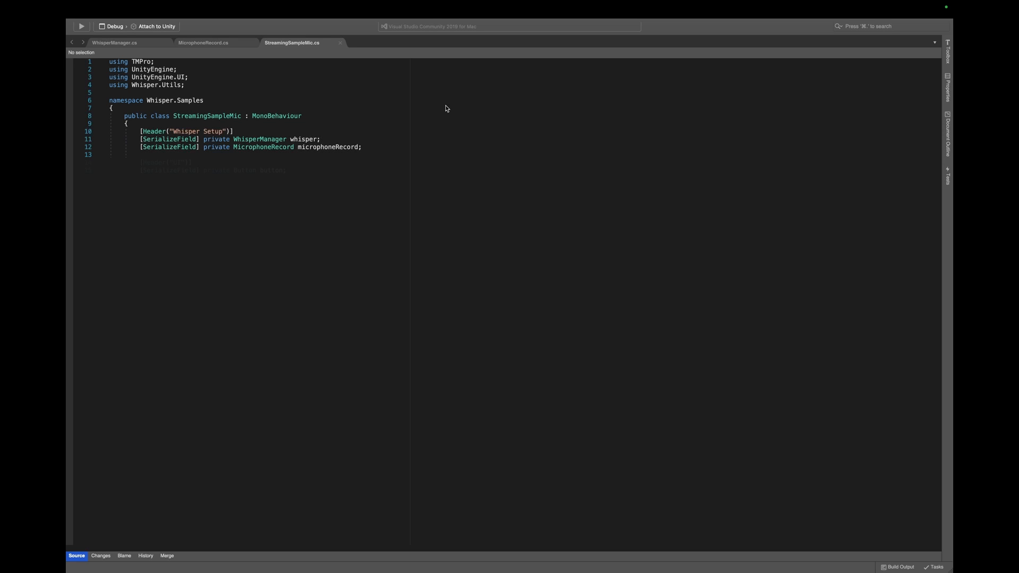
Declare the UI buttonText field and an async Start that creates the Whisper stream from microphoneRecord
text([Header("UI")])
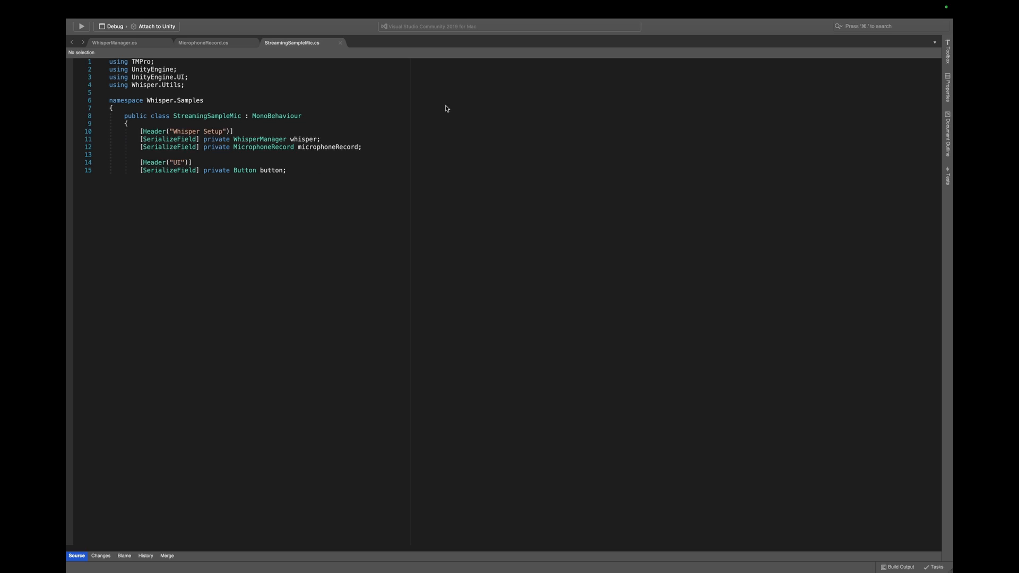
text([SerializeField] private TextMeshProUGUI buttonText;)
text([SerializeField] private TextMeshProUGUI text;)
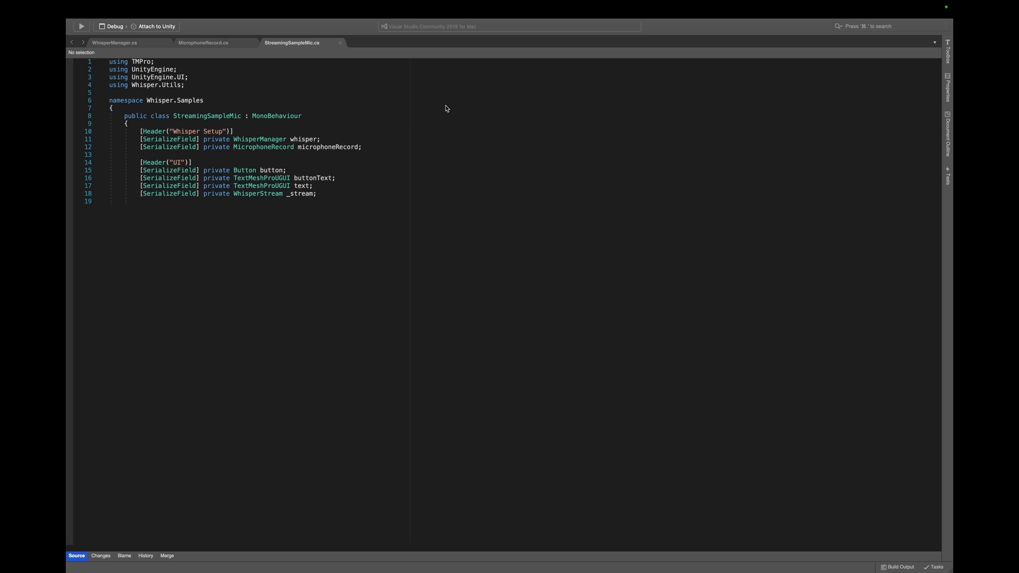
text(private async void Start())
text({)
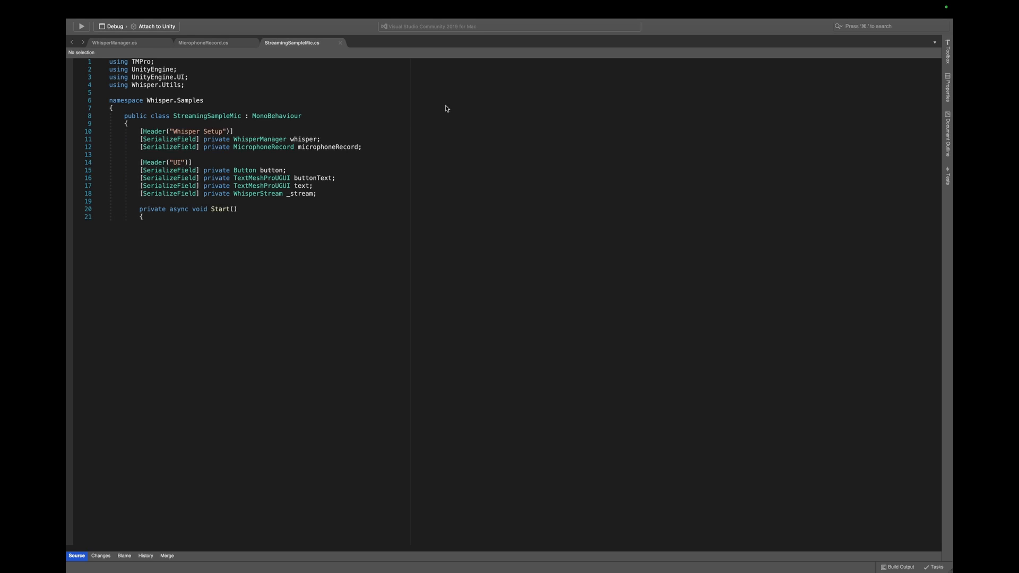
text(_stream = await whisper.CreateStream(microphoneRecord);)
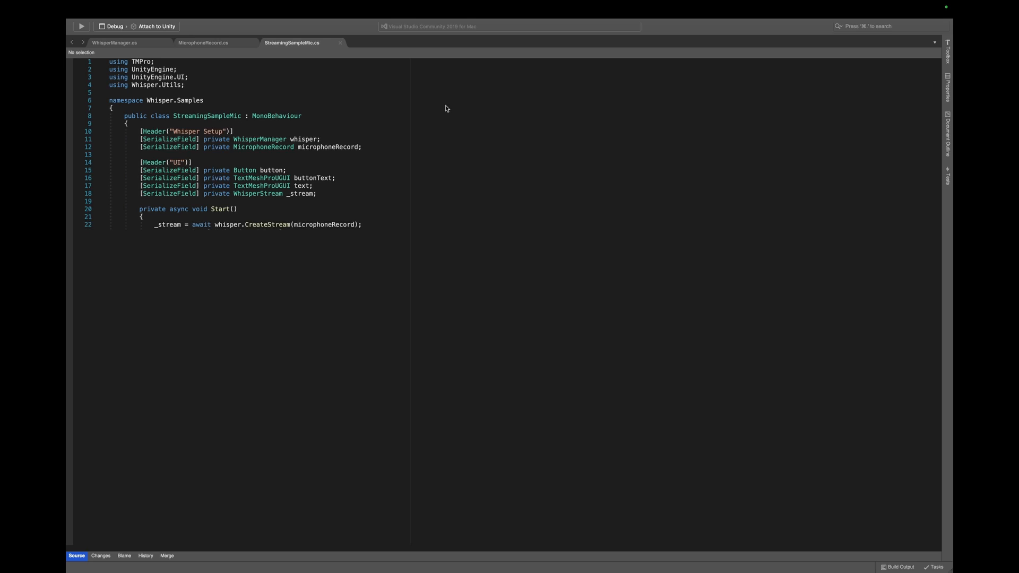
Subscribe OnResult, OnRecordStop and OnButtonPressed, and toggle buttonText between "Stop" and "Start"
text(_stream.OnResultUpdated += OnResult;)
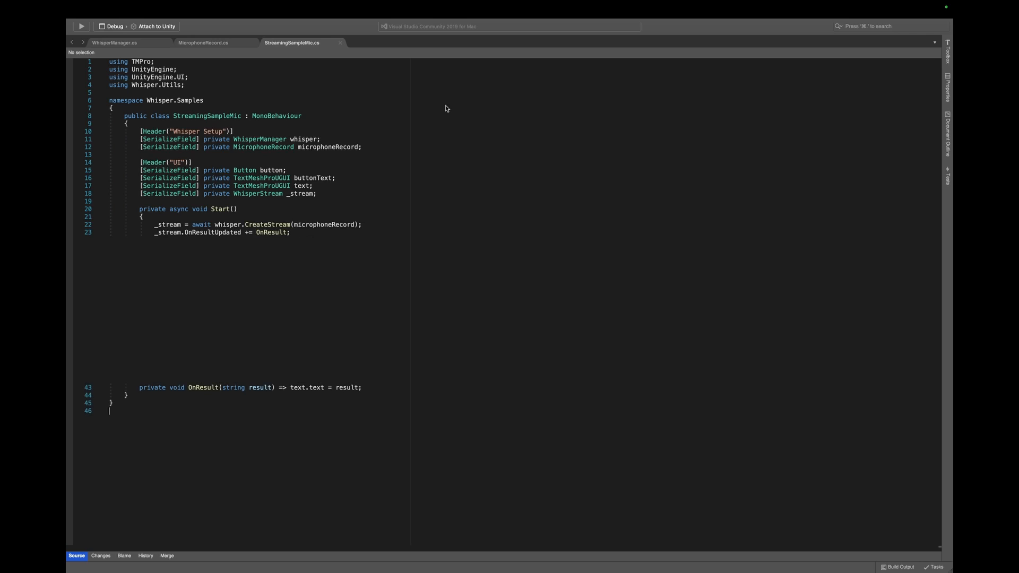
text(microphoneRecord.OnRecordStop += OnRecordStop;)
text(private void OnRecordStop(AudioChunk recordedAudio) => buttonText.text = "Start";)
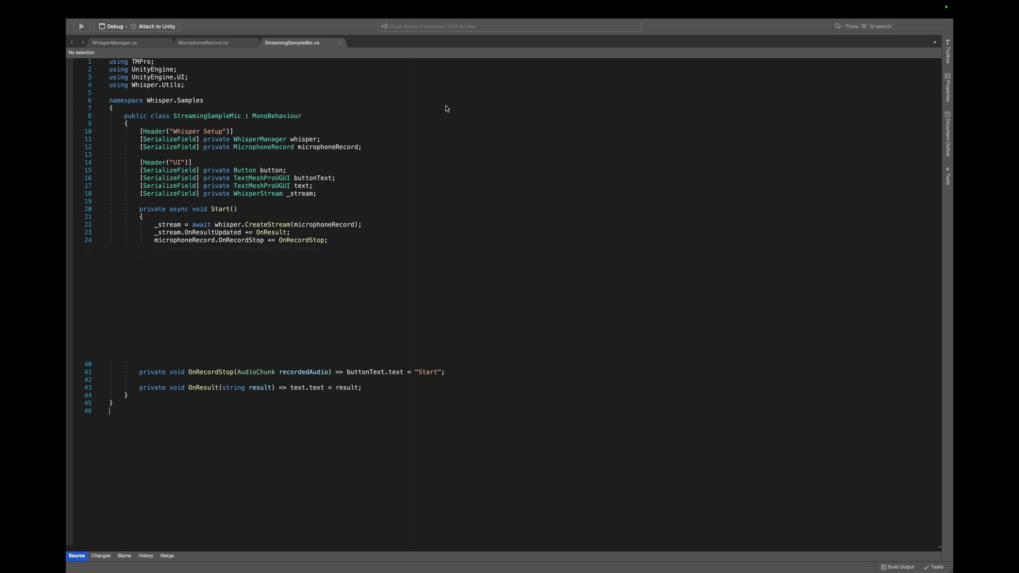
text(button.onClick.AddListener(OnButtonPressed);)
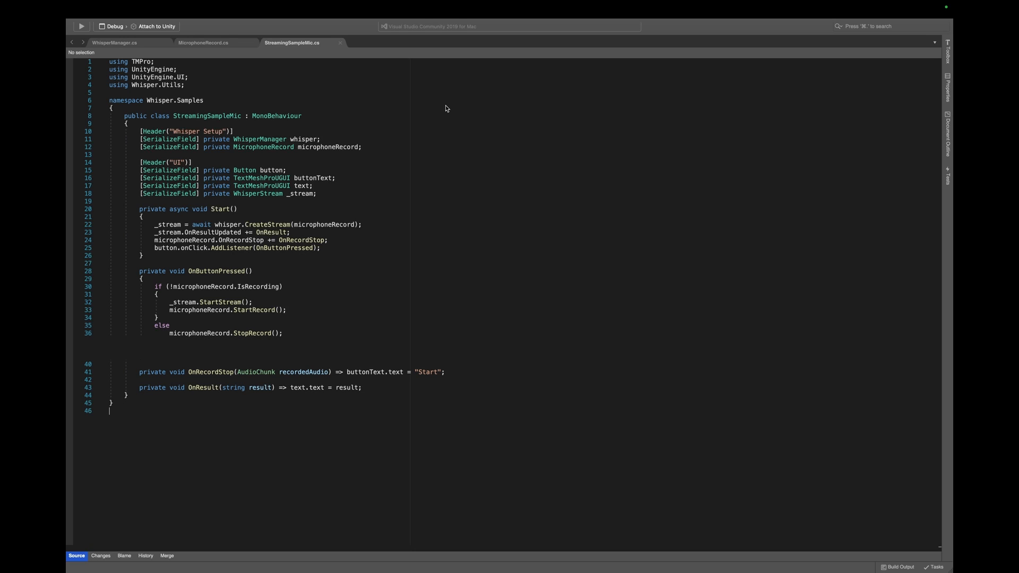
text(buttonText.text = microphoneRecord.IsRecording ? "Stop" : "Start";)
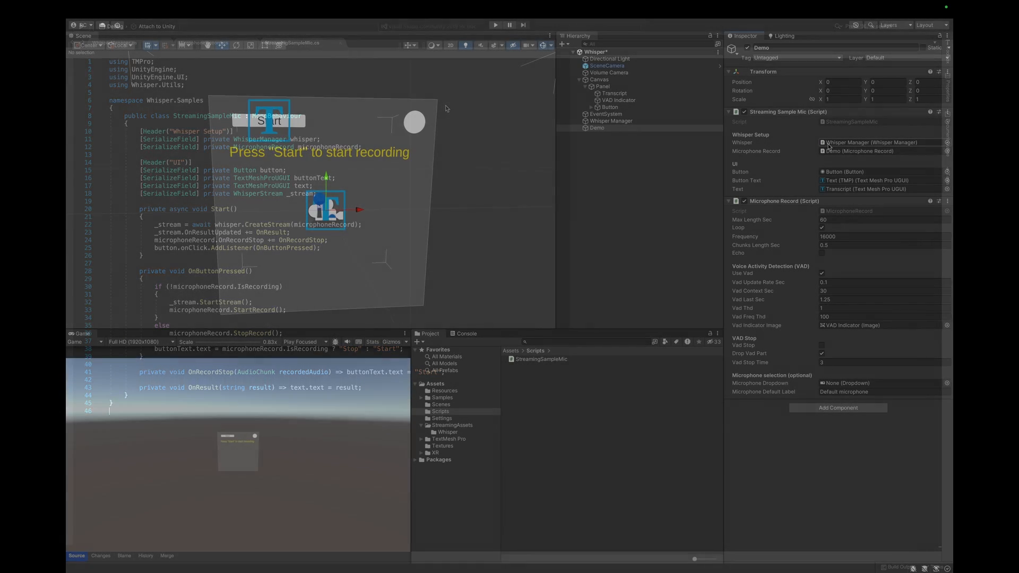
Play the scene and record speech twice, transcribing "This is Whisper AI for Unity."
click(596, 128)
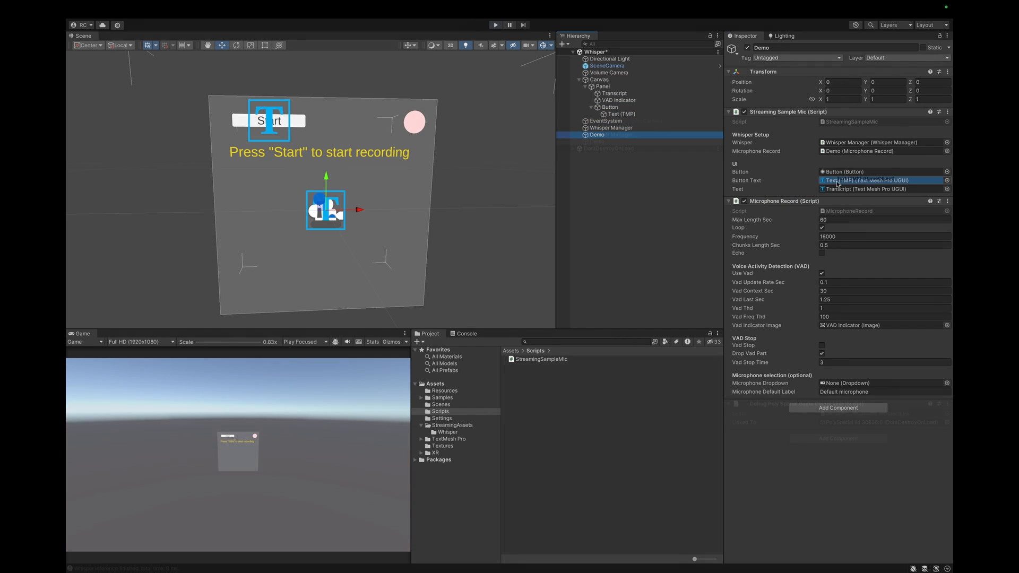
click(495, 25)
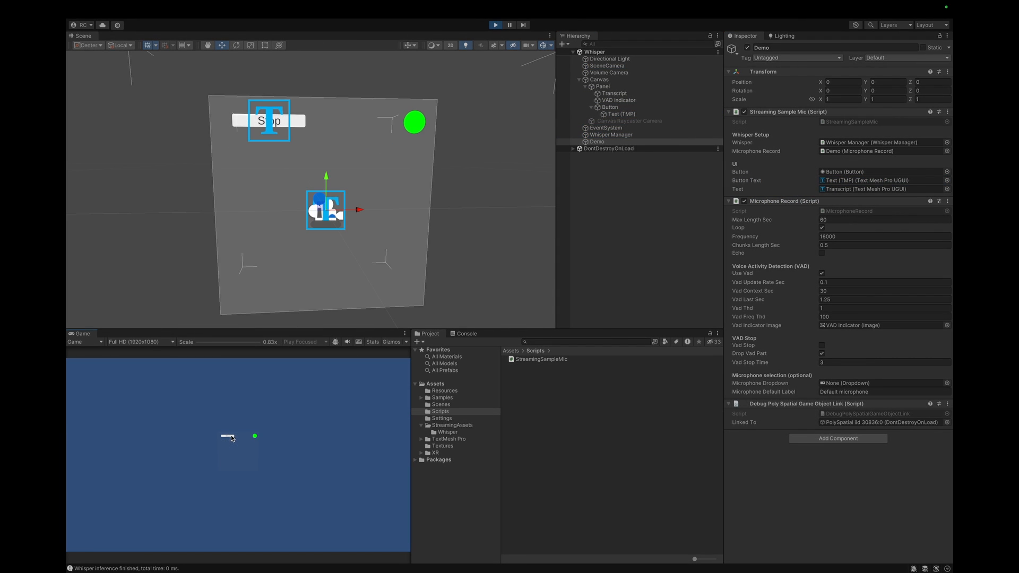
click(269, 121)
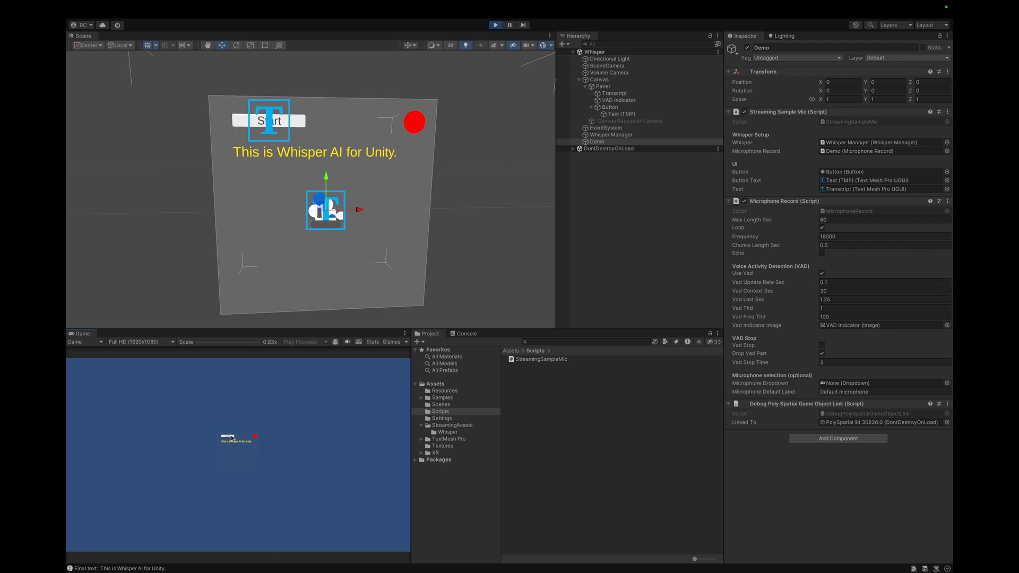
click(269, 121)
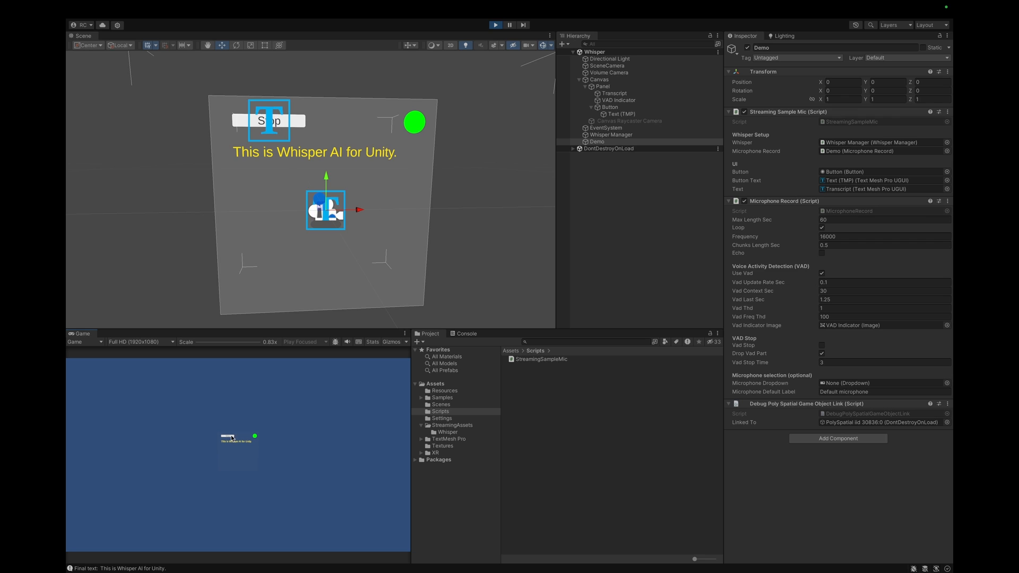
click(509, 24)
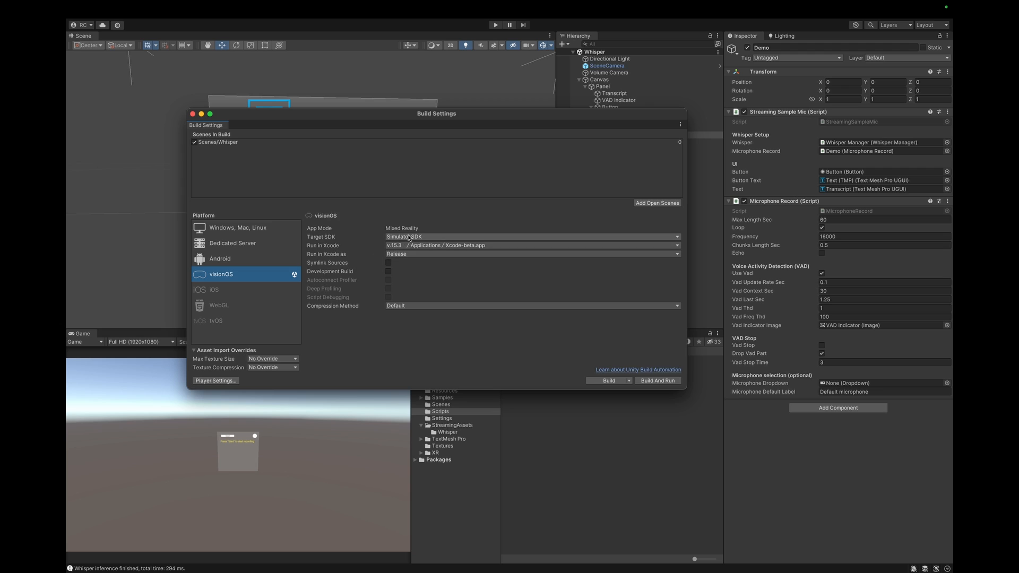
Target the Device SDK for visionOS and fill in the Microphone Usage Description in Player Settings
click(532, 236)
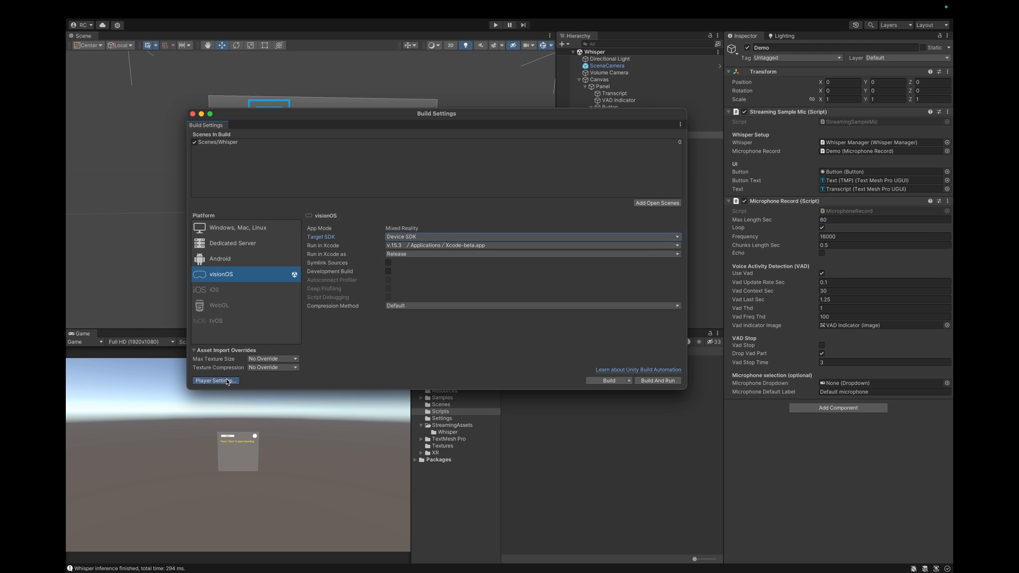
click(213, 380)
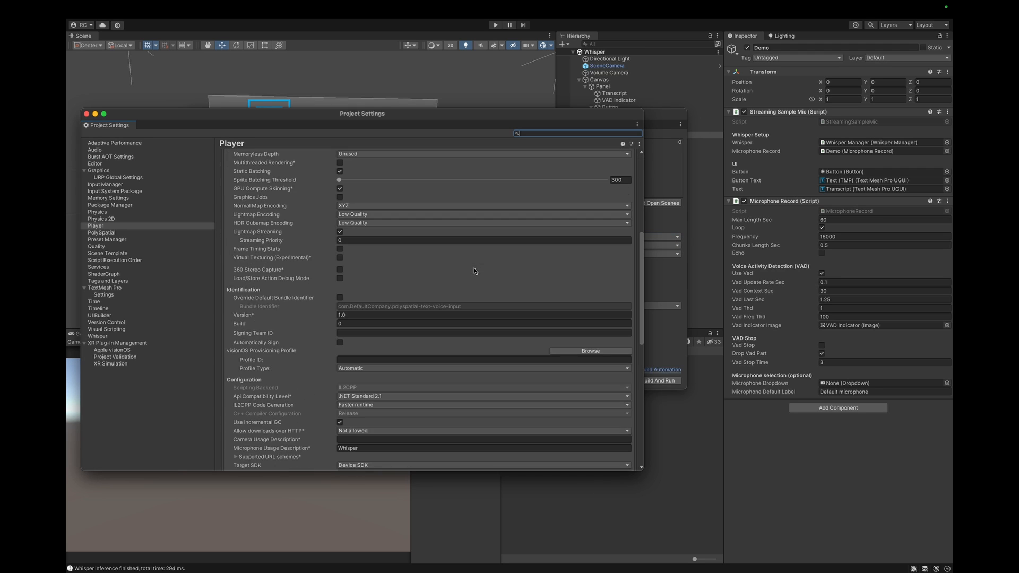
scroll(down, 3)
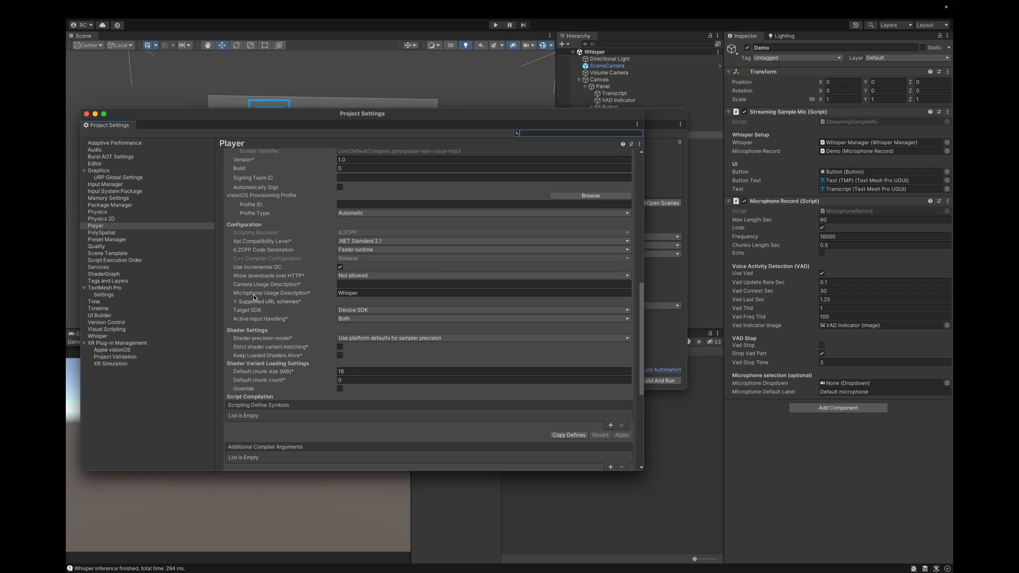
double_click(348, 292)
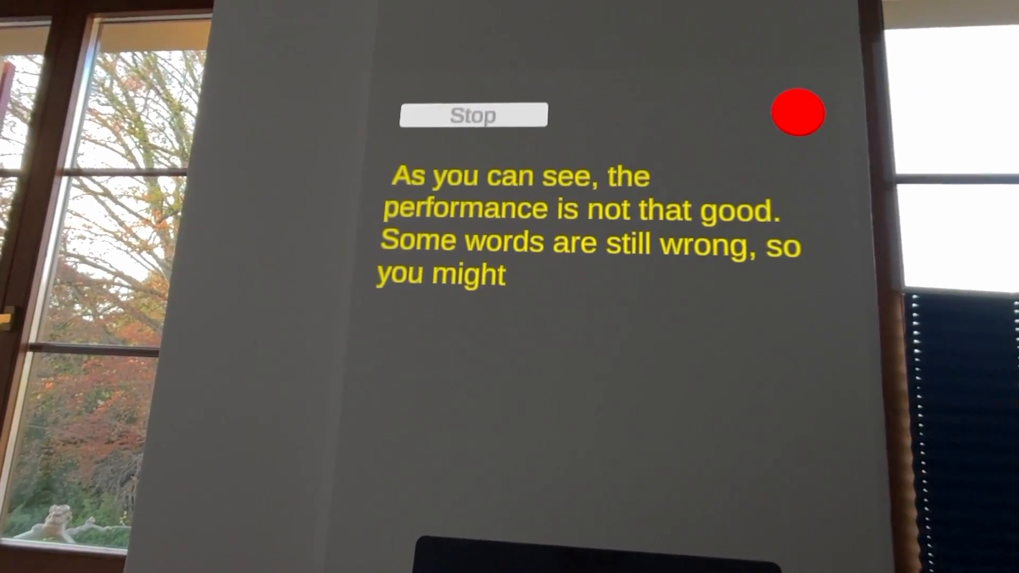
Stop recording on the headset, leaving the live transcript on the panel
click(472, 114)
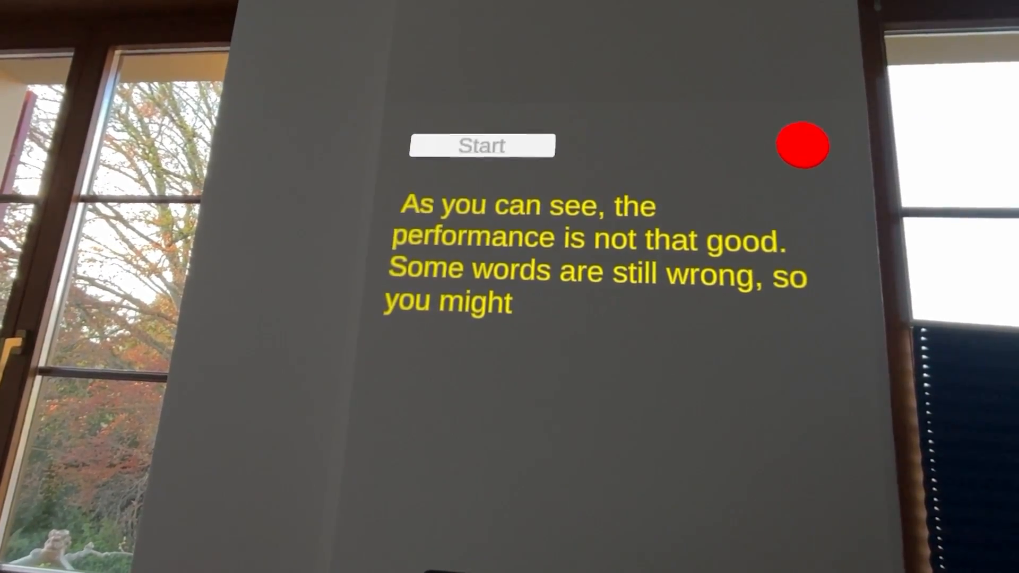